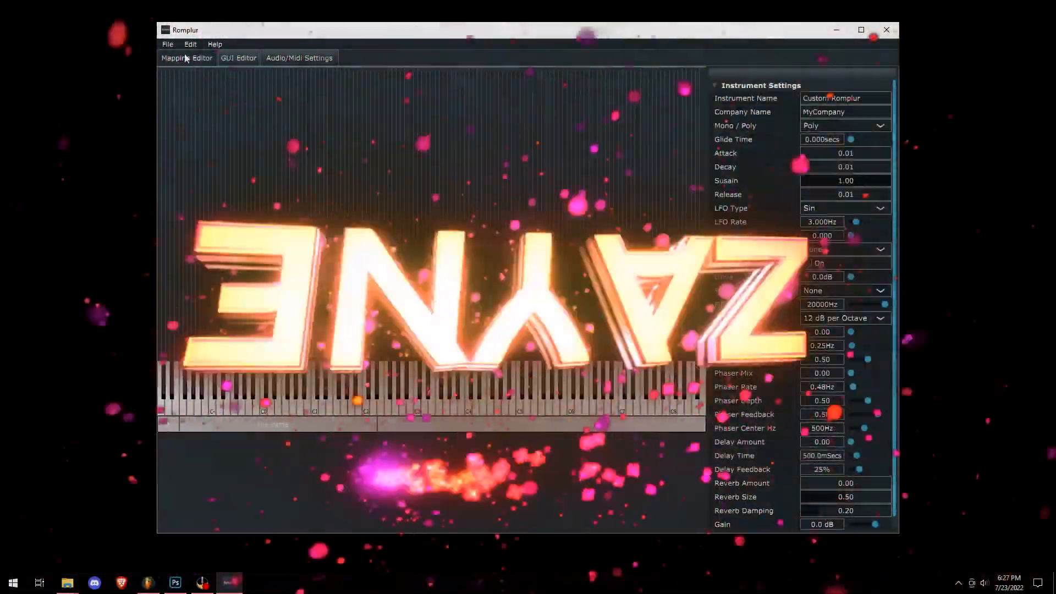
- Map HD BEST quick Hit MAGIC Spell.wav to a key range as the first sample
left_click(238, 58)
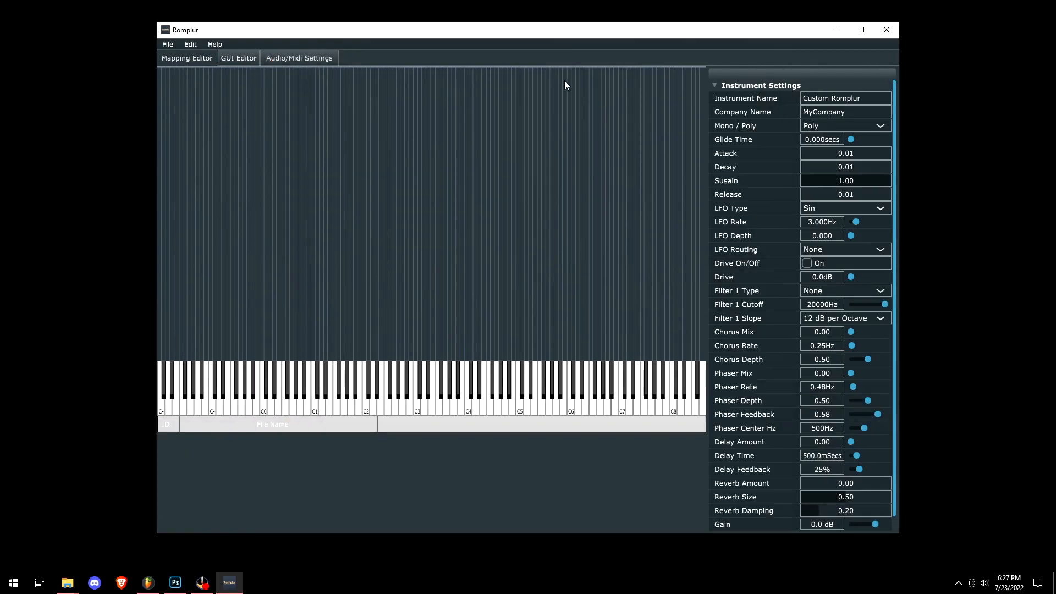
left_click(68, 582)
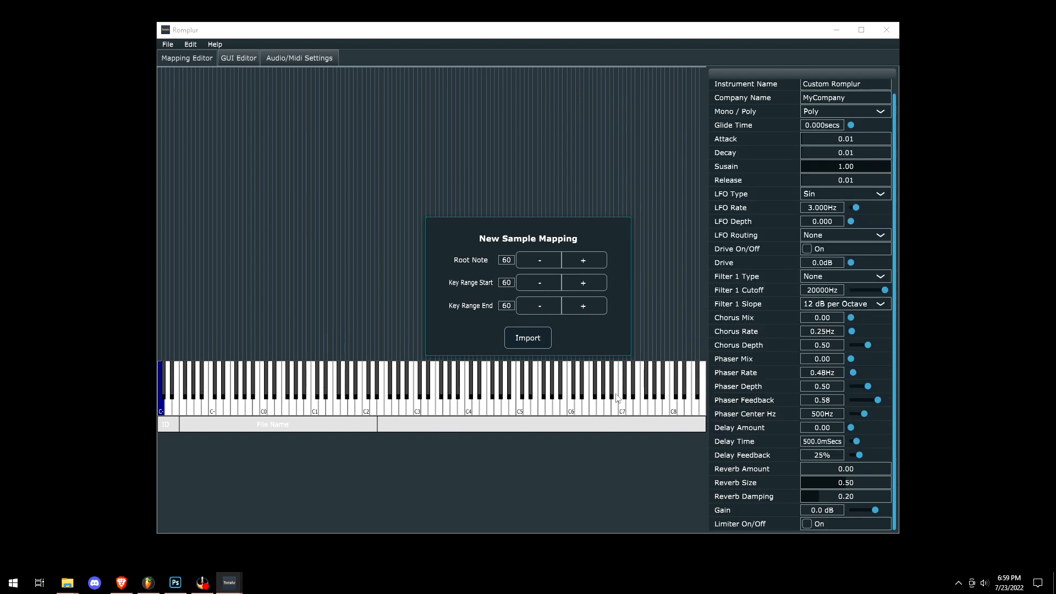
mouse_move(713, 383)
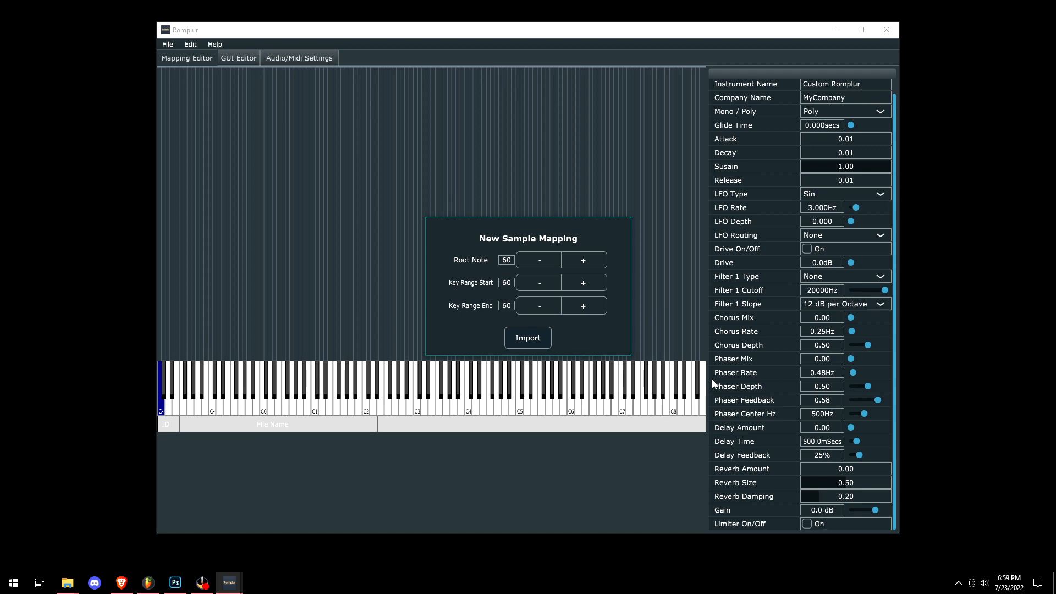
mouse_move(501, 282)
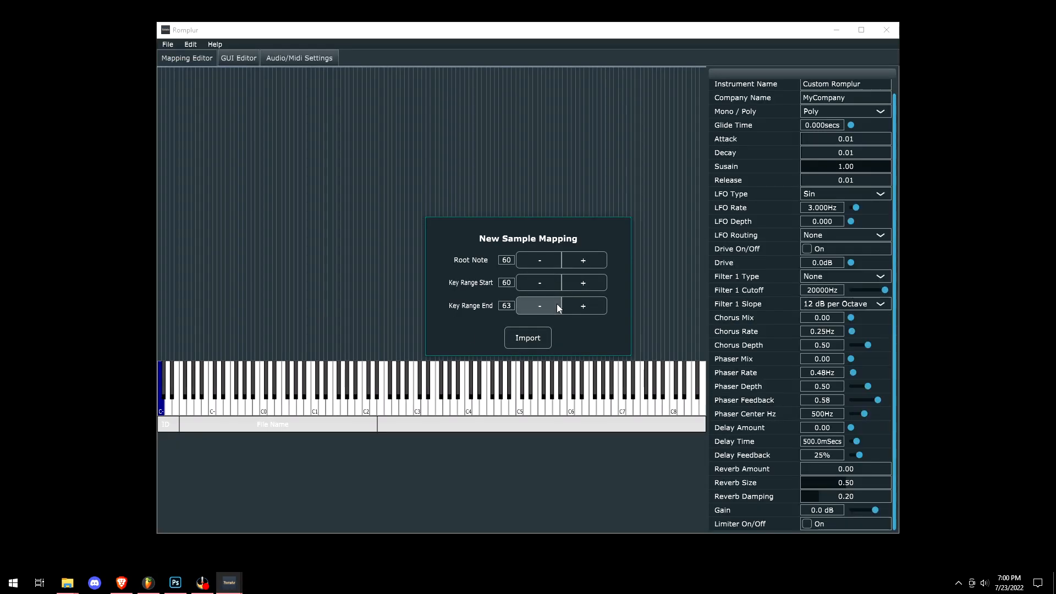
left_click(527, 338)
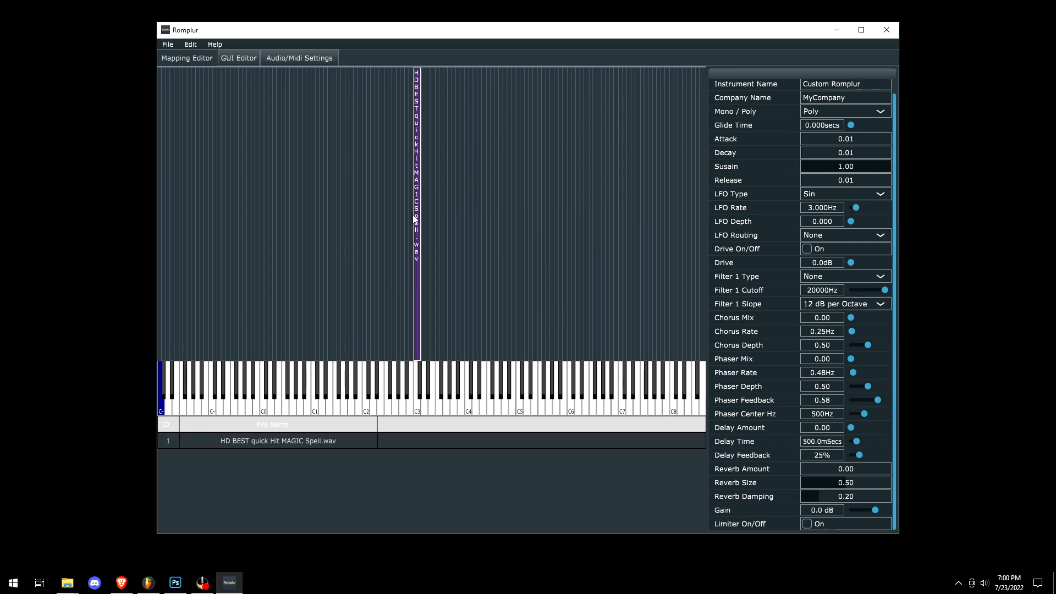
- Activate LUMI Keys Block as a MIDI input in Audio/Midi Settings, then return to mapping
left_click(299, 57)
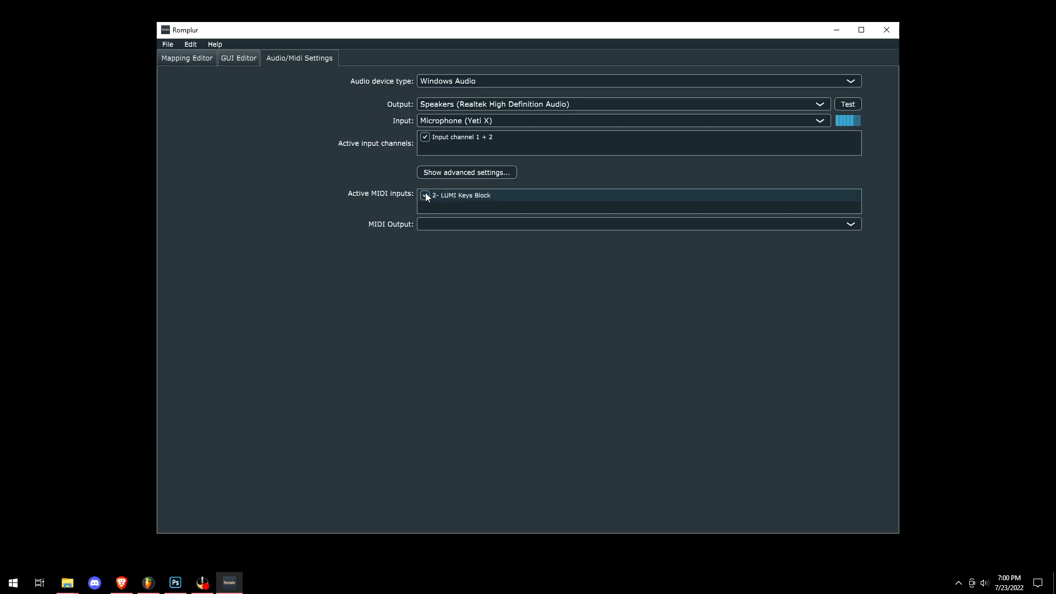
left_click(187, 58)
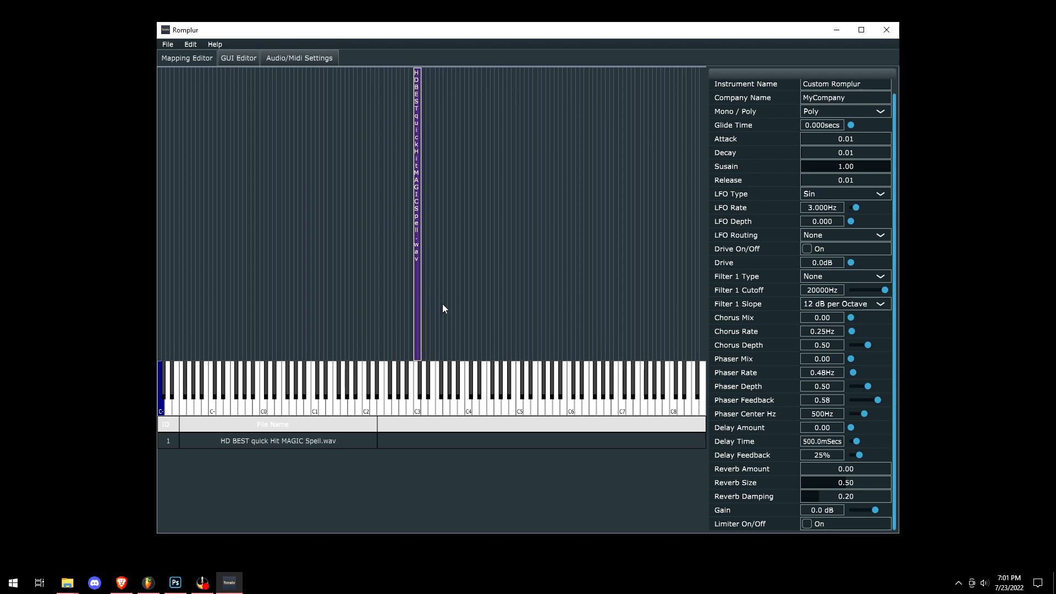
mouse_move(434, 302)
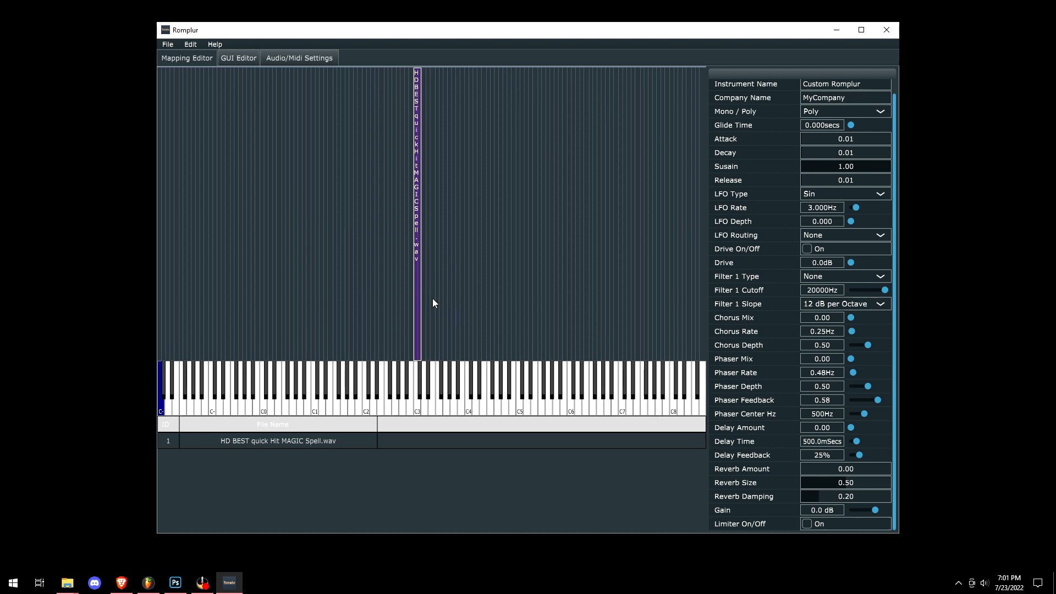
mouse_move(770, 173)
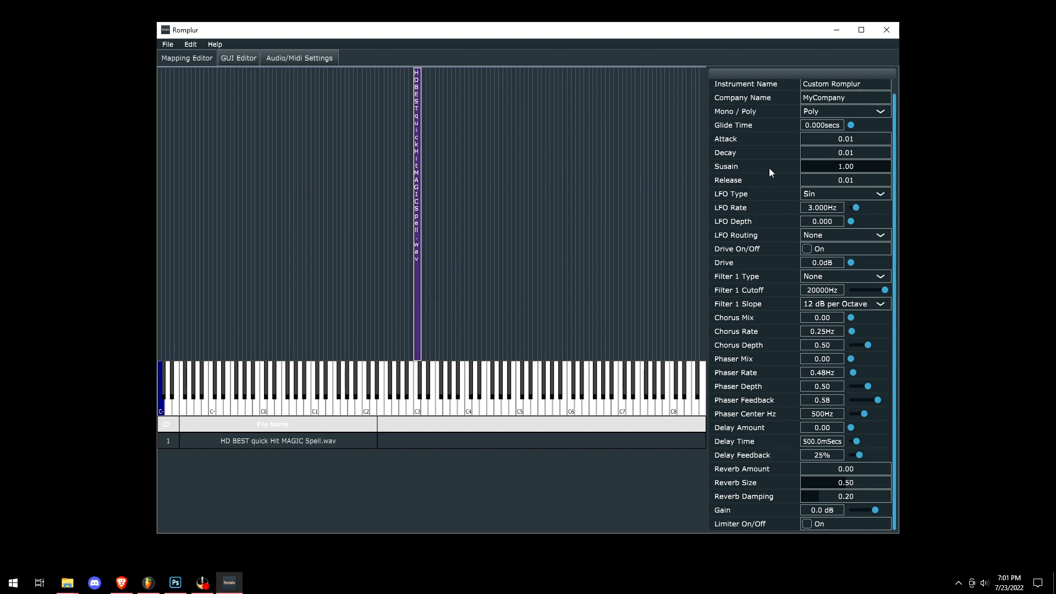
mouse_move(786, 265)
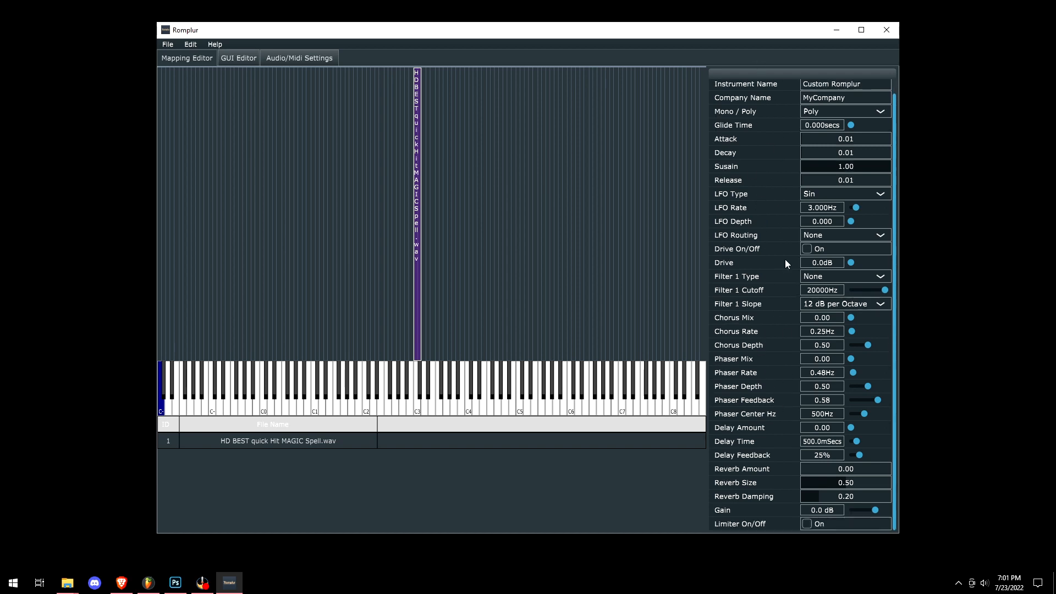
mouse_move(313, 455)
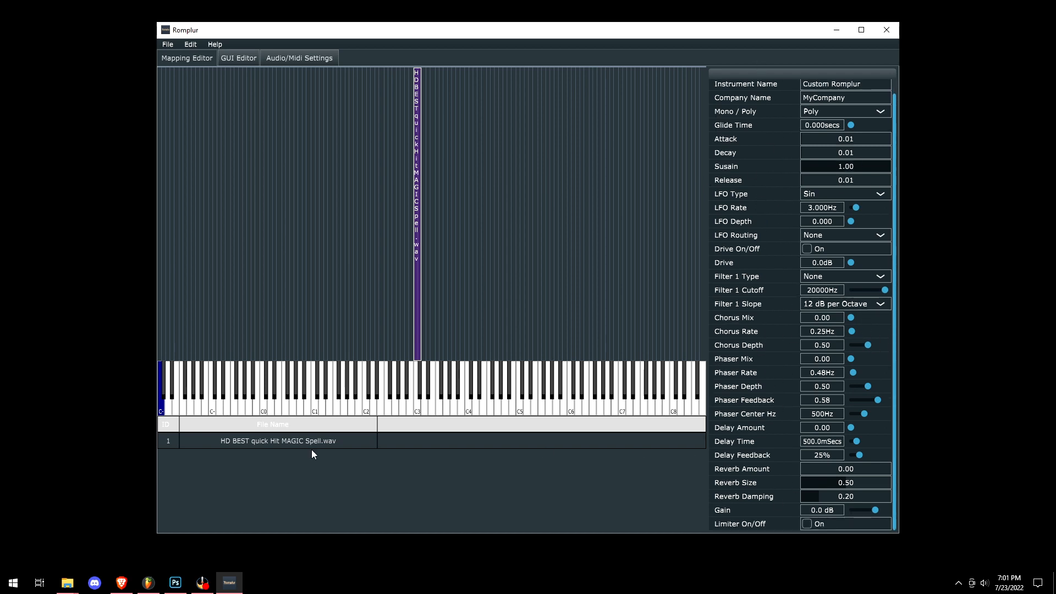
- Give the MAGIC Spell sample Forward loop mode with loop end at 41754 samples
left_click(276, 441)
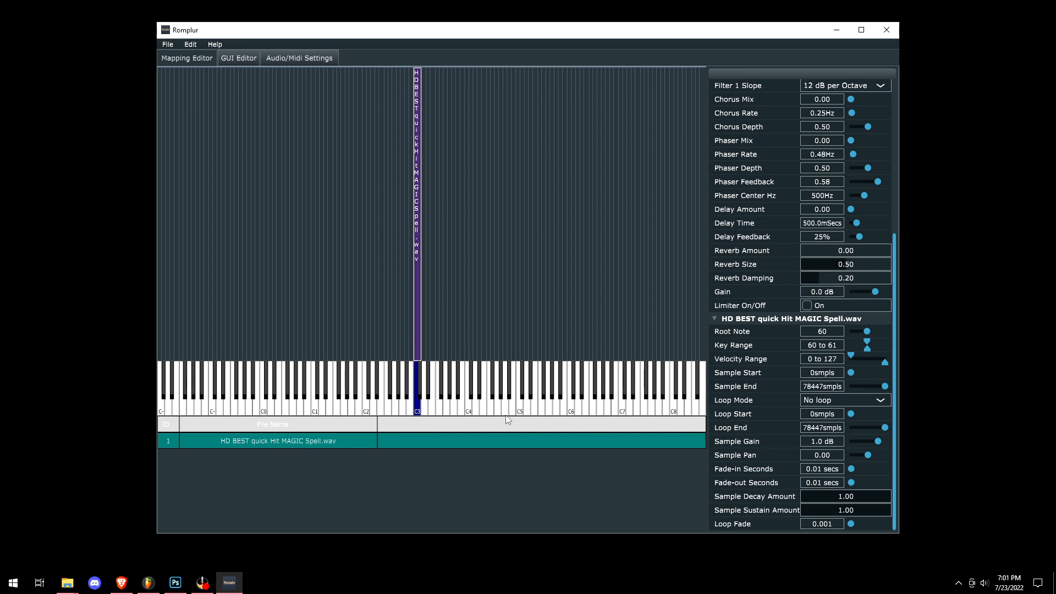
mouse_move(876, 430)
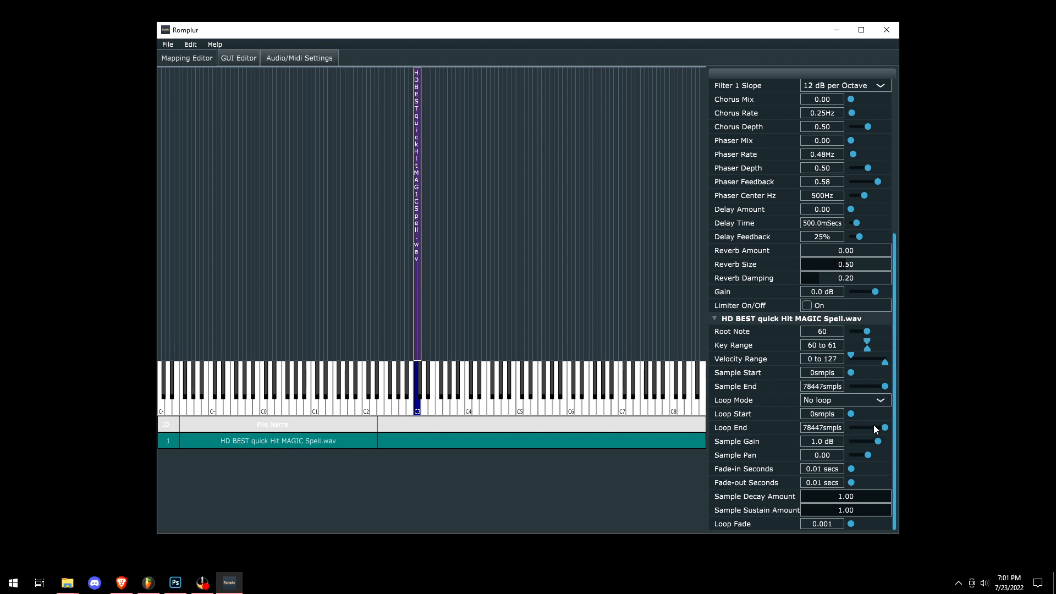
left_click_drag(884, 426, 859, 426)
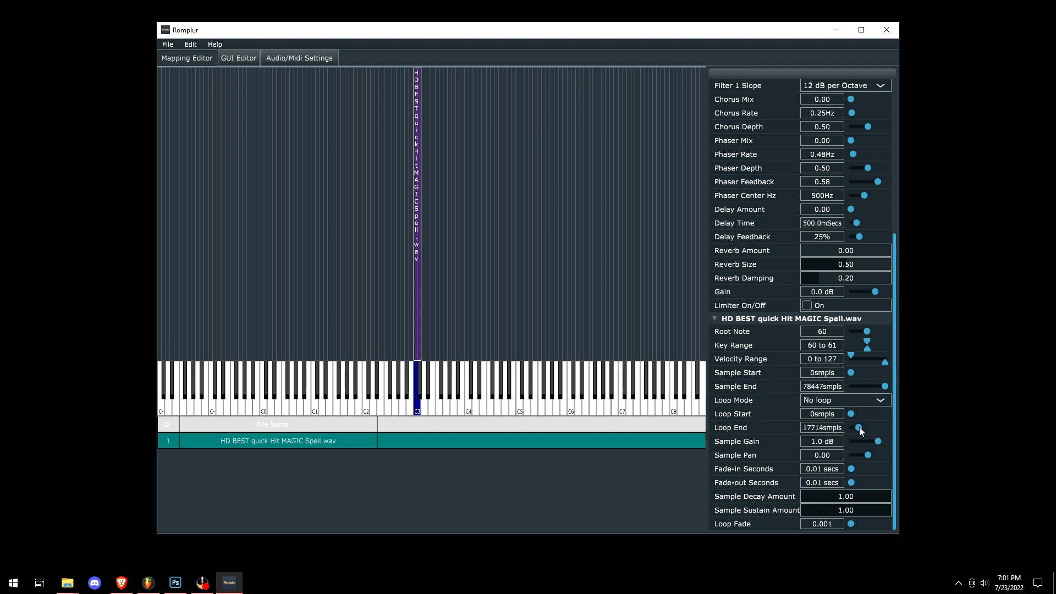
left_click(846, 400)
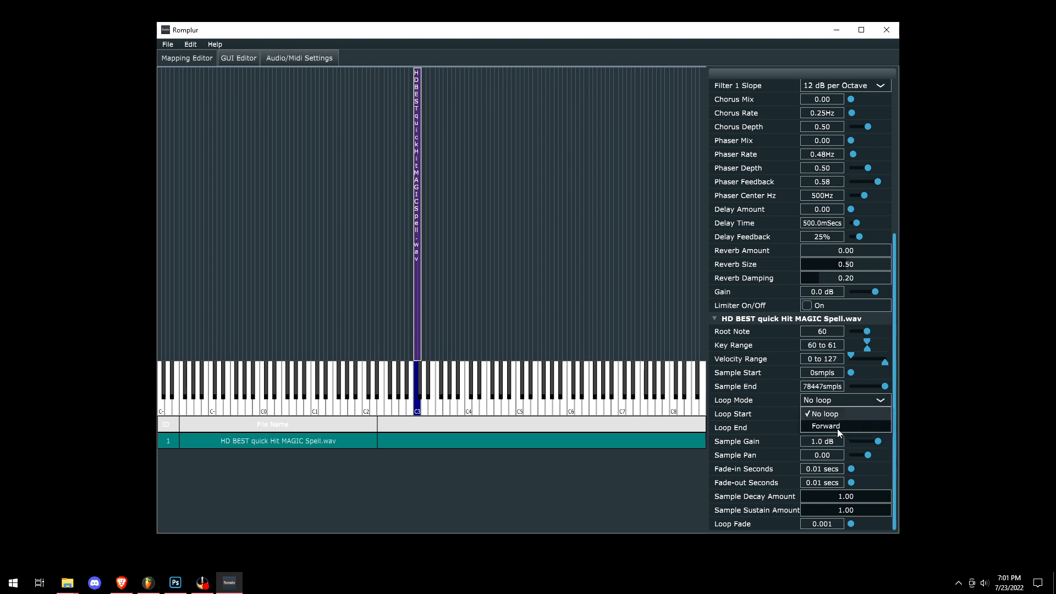
left_click(825, 426)
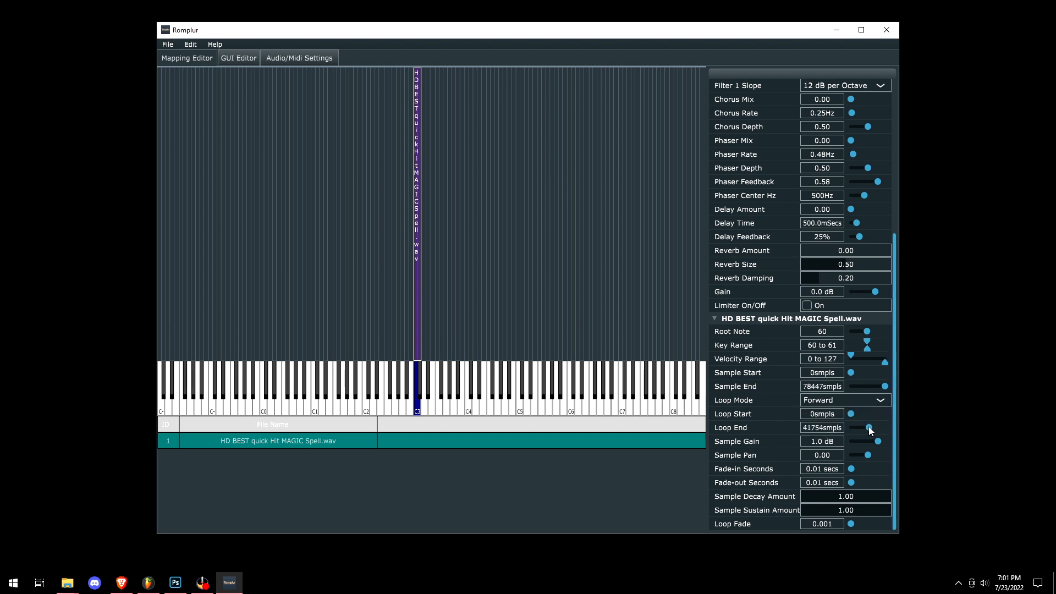
left_click_drag(871, 428, 861, 428)
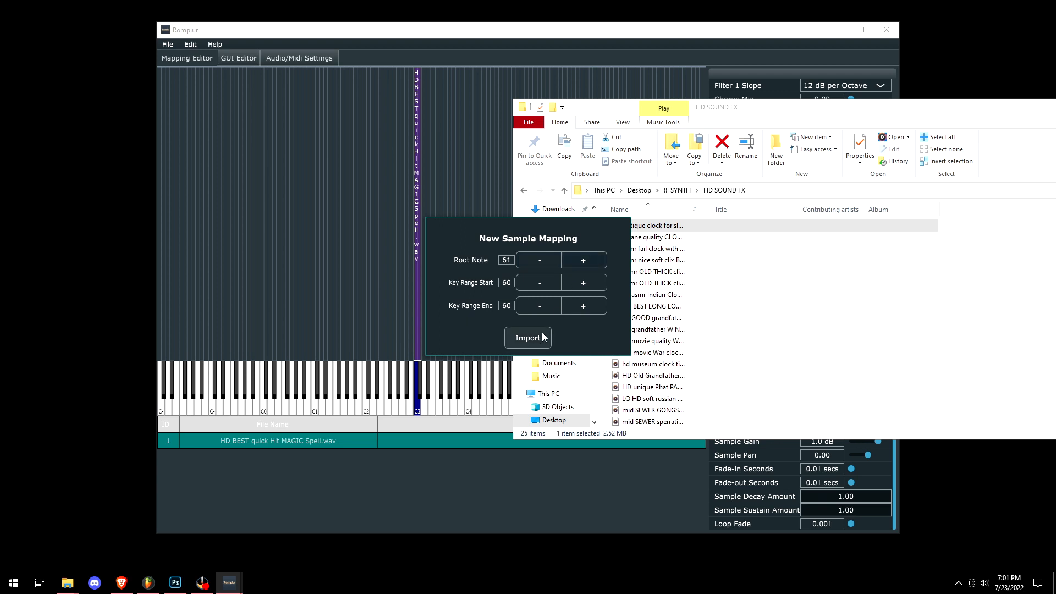
- Import the antique clock hit and arcane clock ticks samples, then open the GUI Editor
left_click(528, 337)
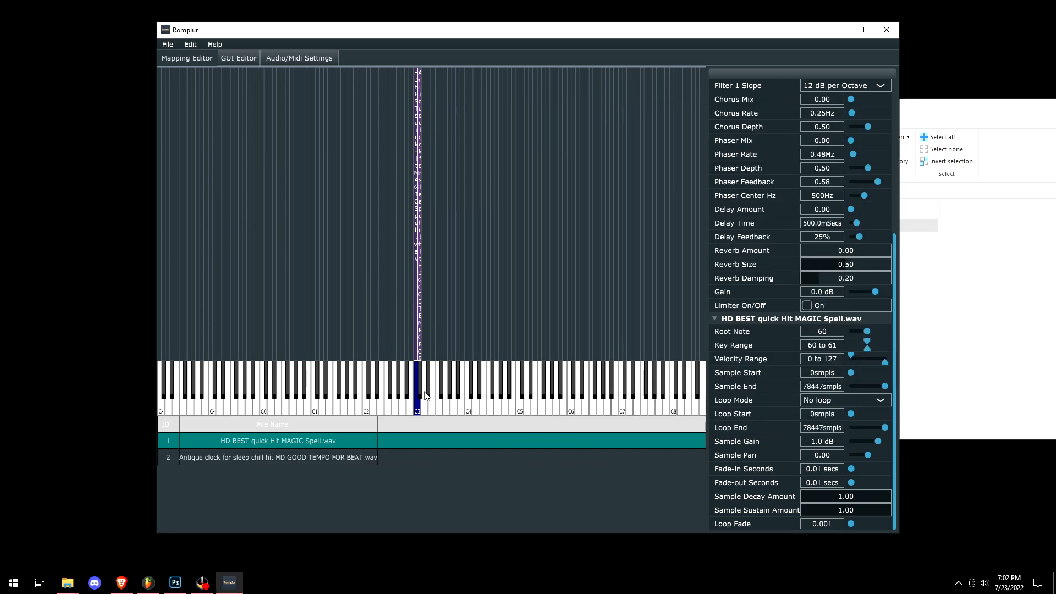
left_click(278, 458)
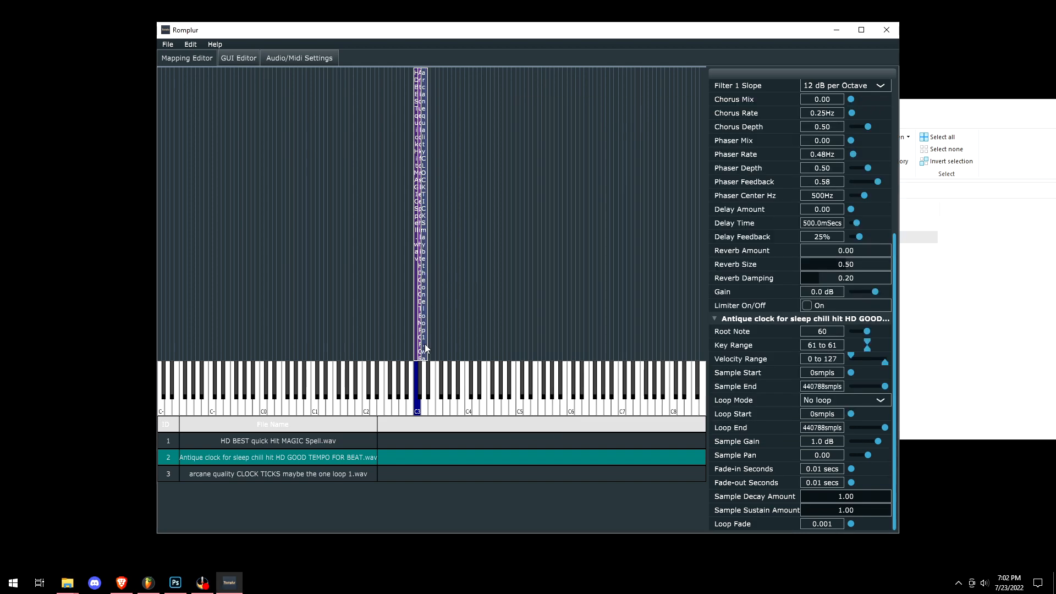
left_click(238, 58)
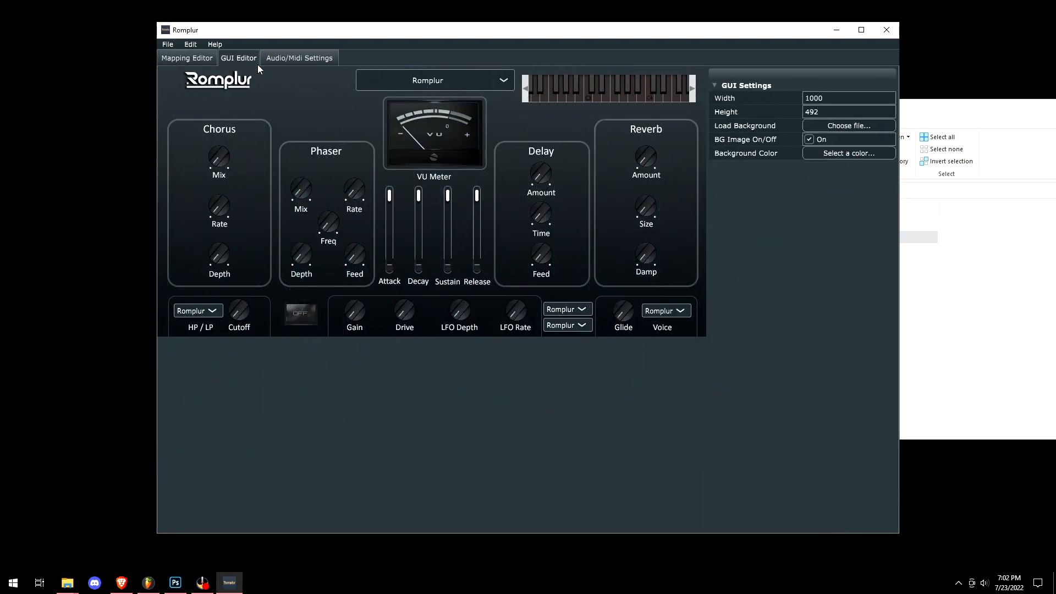
mouse_move(239, 68)
type("600")
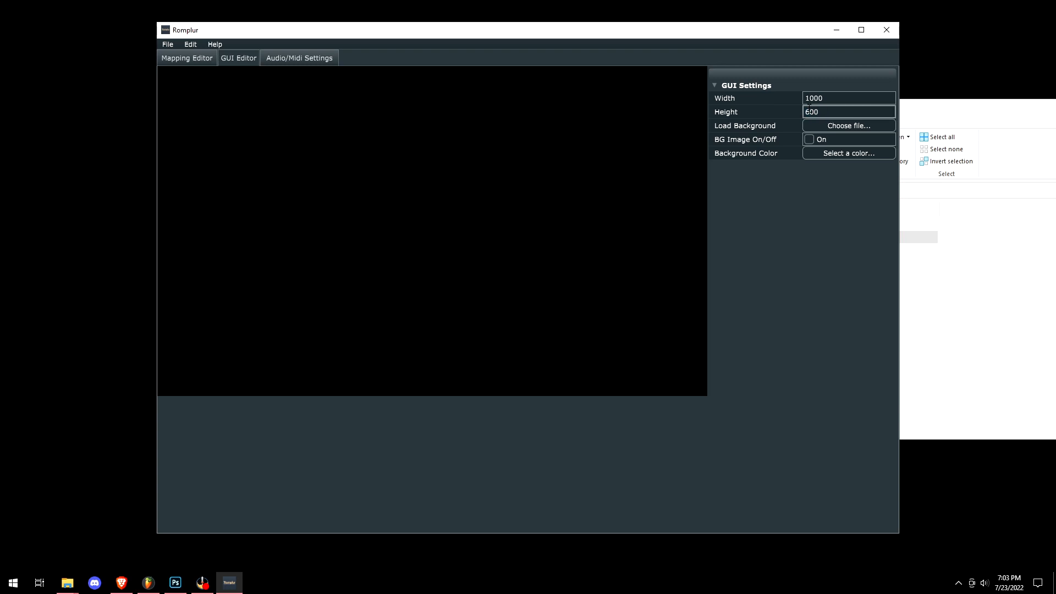
- Set the GUI to 1000×800 with background image off, then switch to Photoshop
type("800")
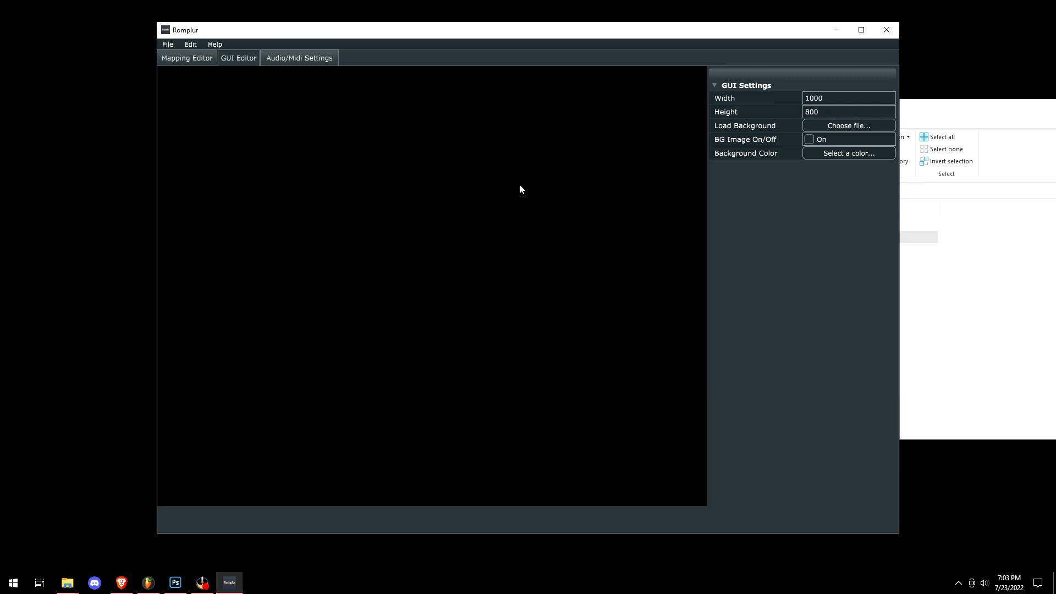
left_click(848, 153)
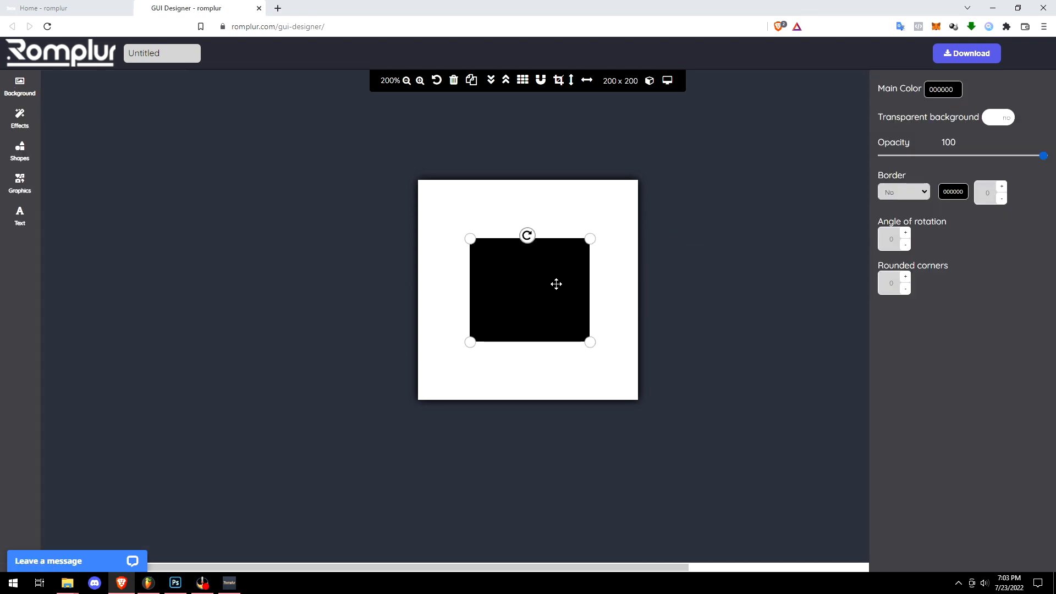
left_click(19, 88)
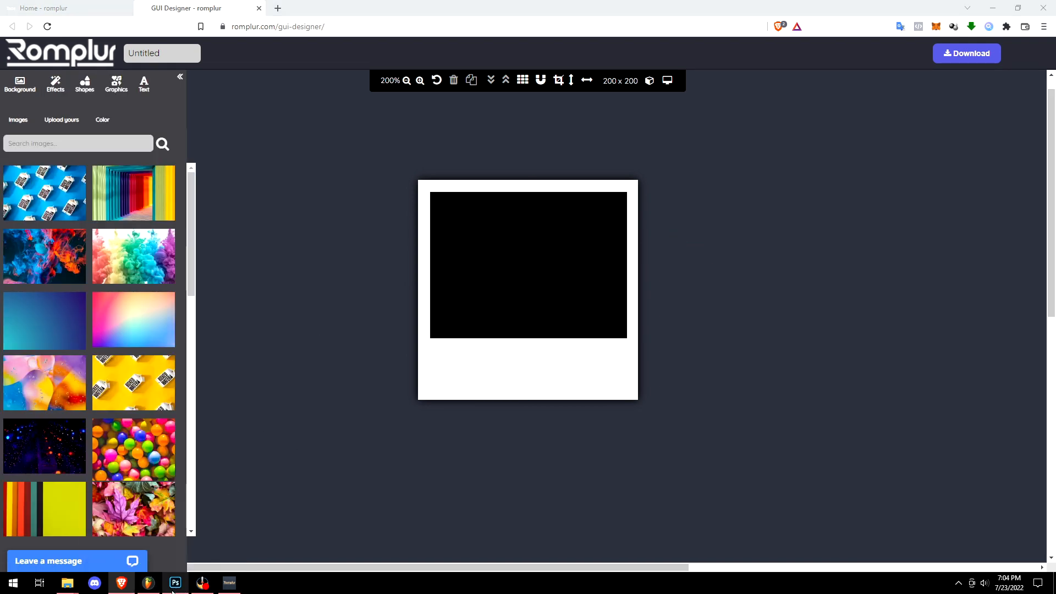
left_click(176, 583)
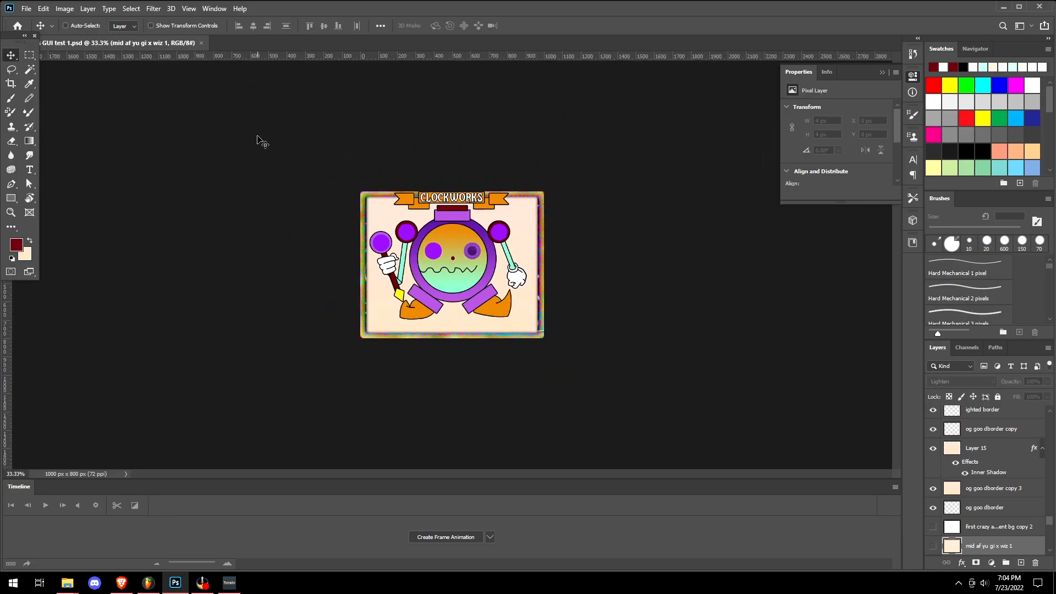
- Back in Romplur, load the CLOCKWORKS artwork as the background and enable it
left_click(59, 9)
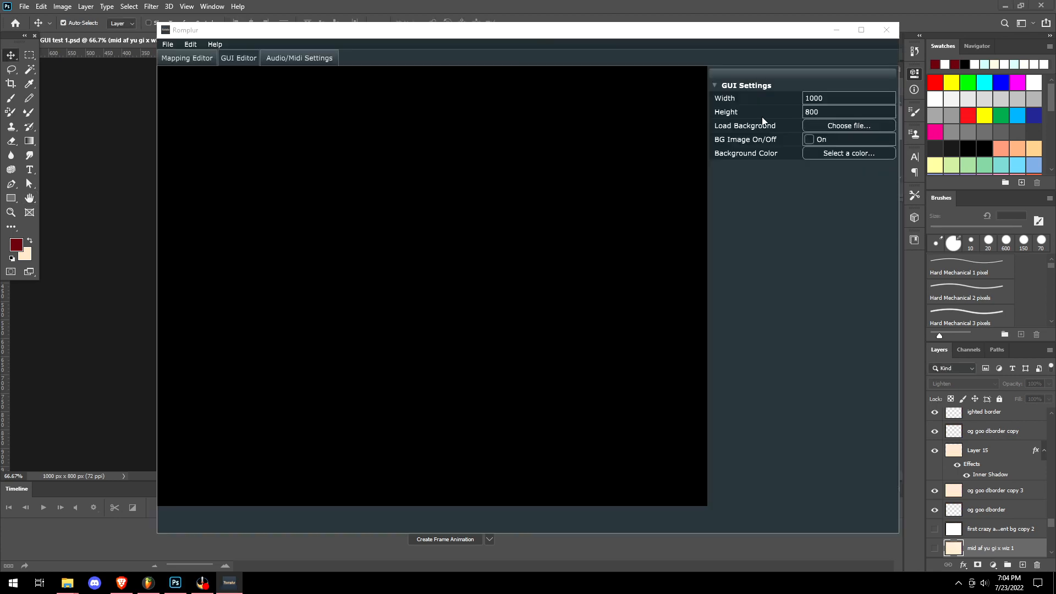
mouse_move(123, 97)
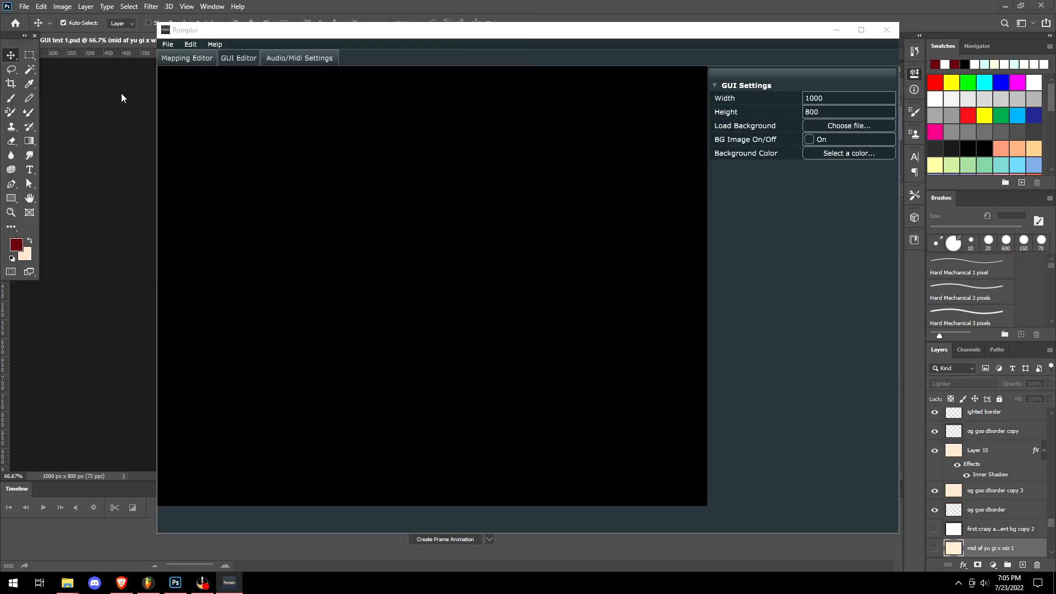
left_click(809, 139)
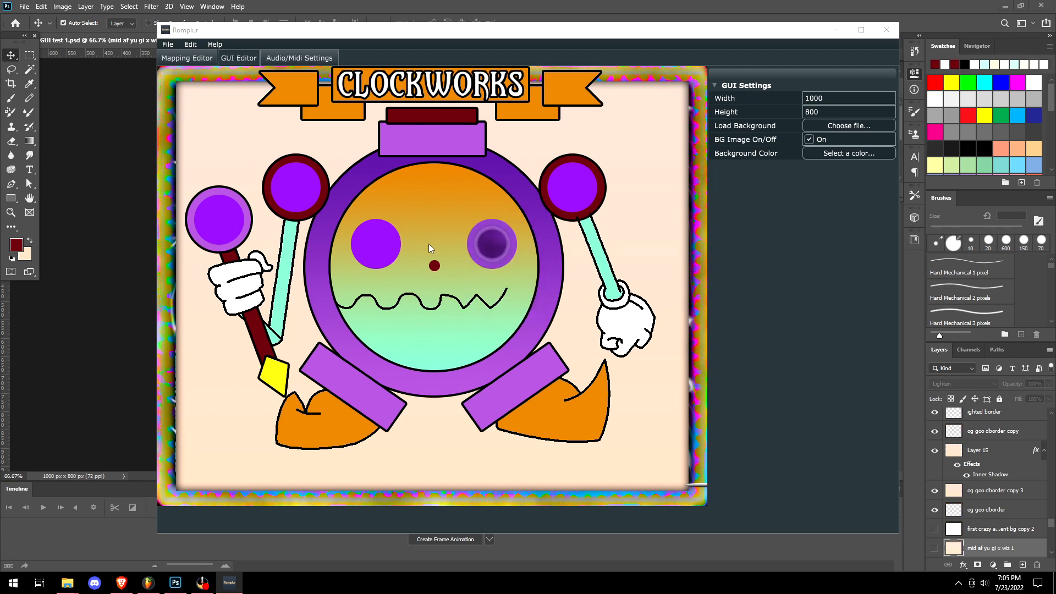
- Add a 370×370 knob over the clock face using the clock-hand film-strip image
right_click(429, 250)
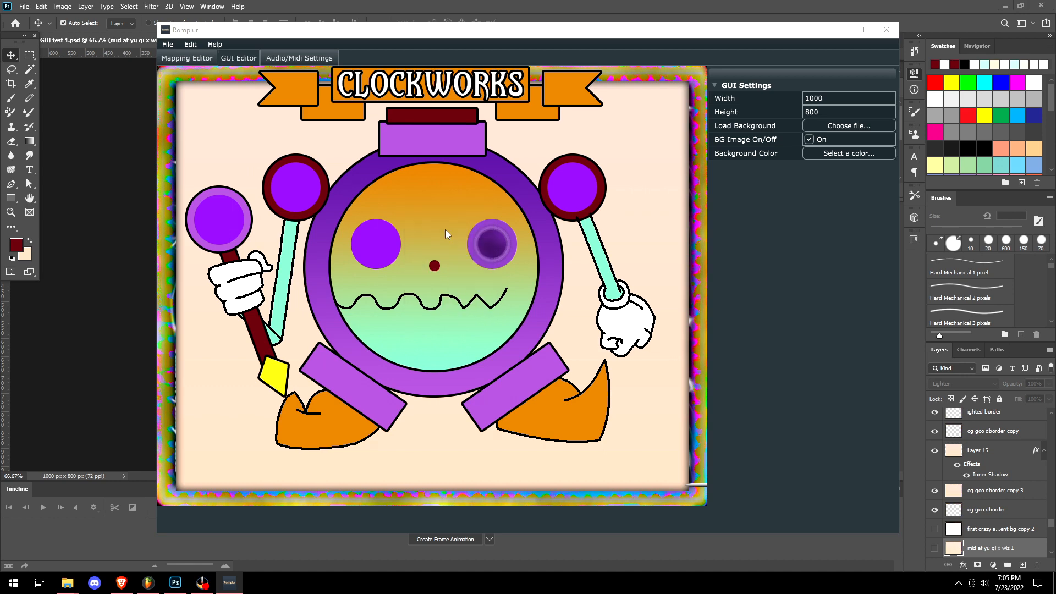
left_click(386, 241)
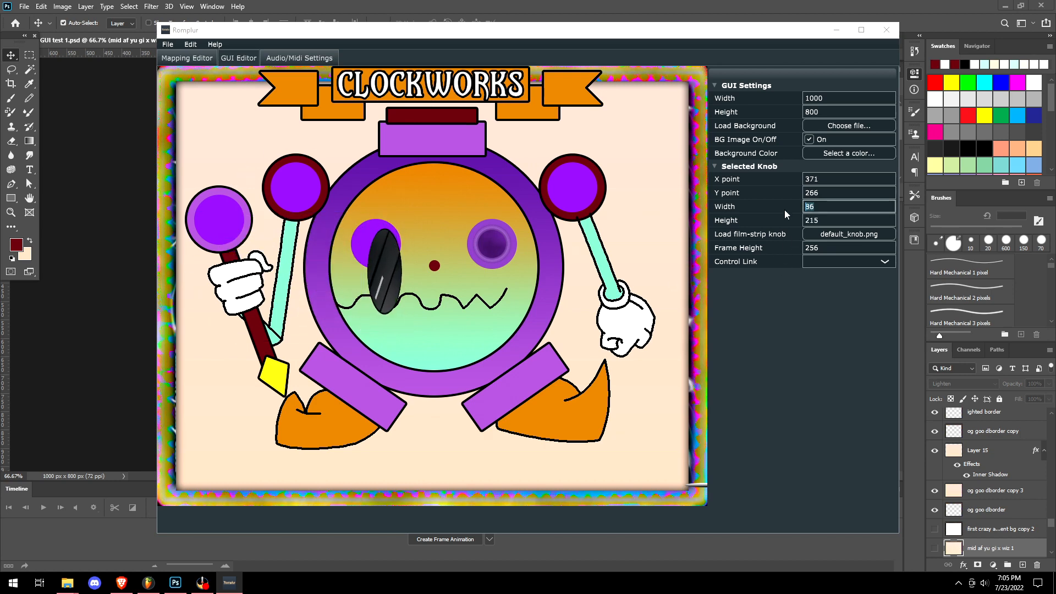
type("215")
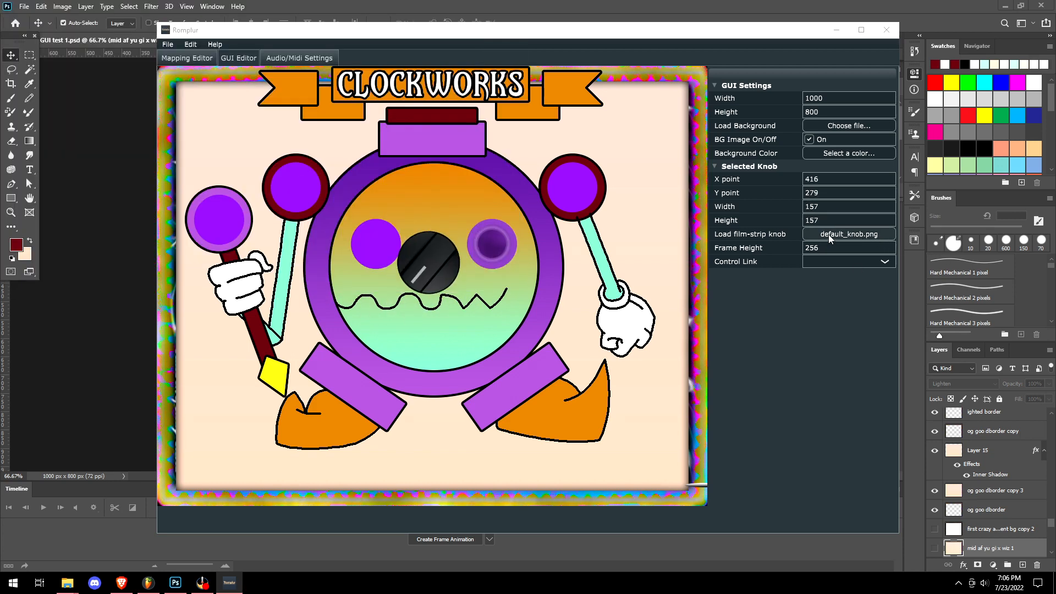
left_click(848, 234)
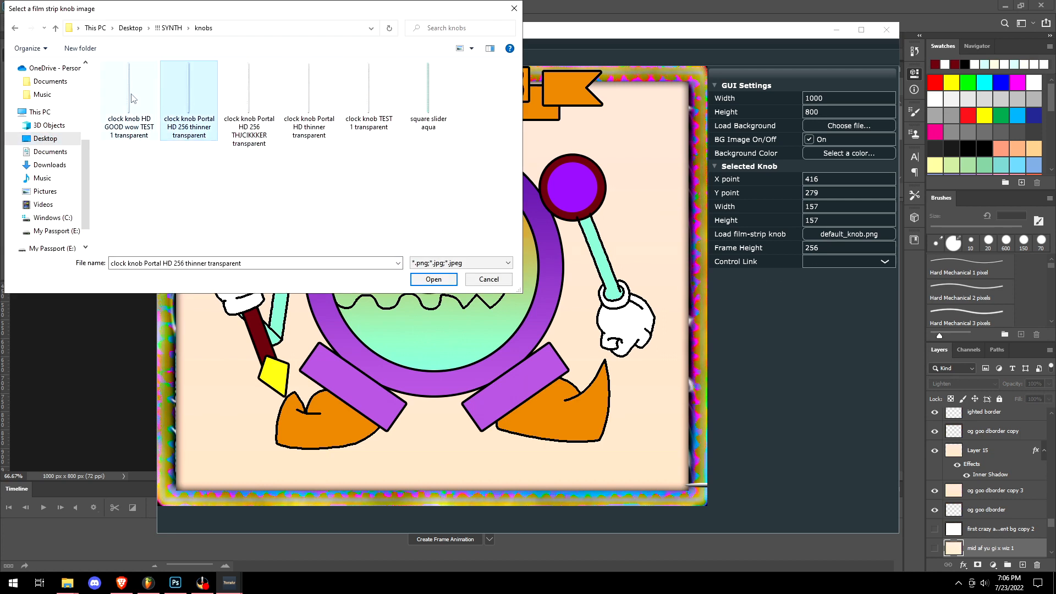
left_click(434, 279)
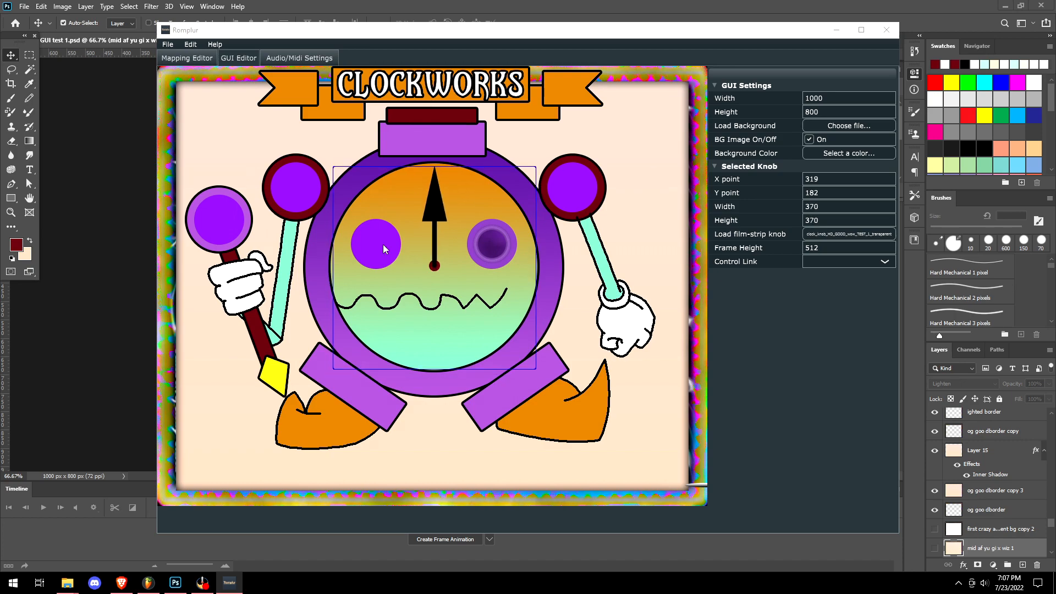
mouse_move(425, 259)
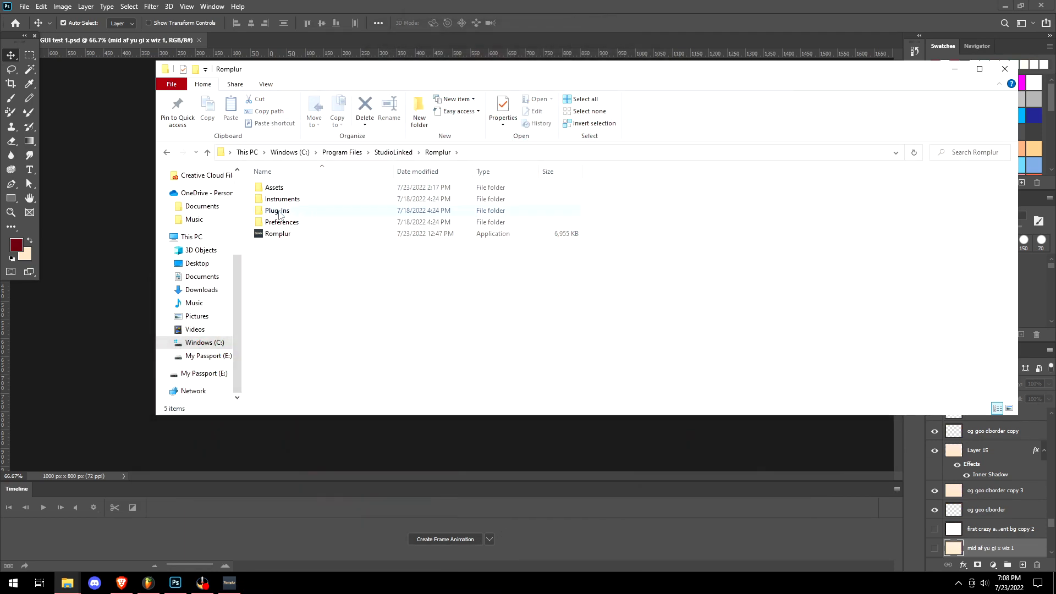
- Open default_knob from Romplur's Assets folder in Photoshop
double_click(274, 187)
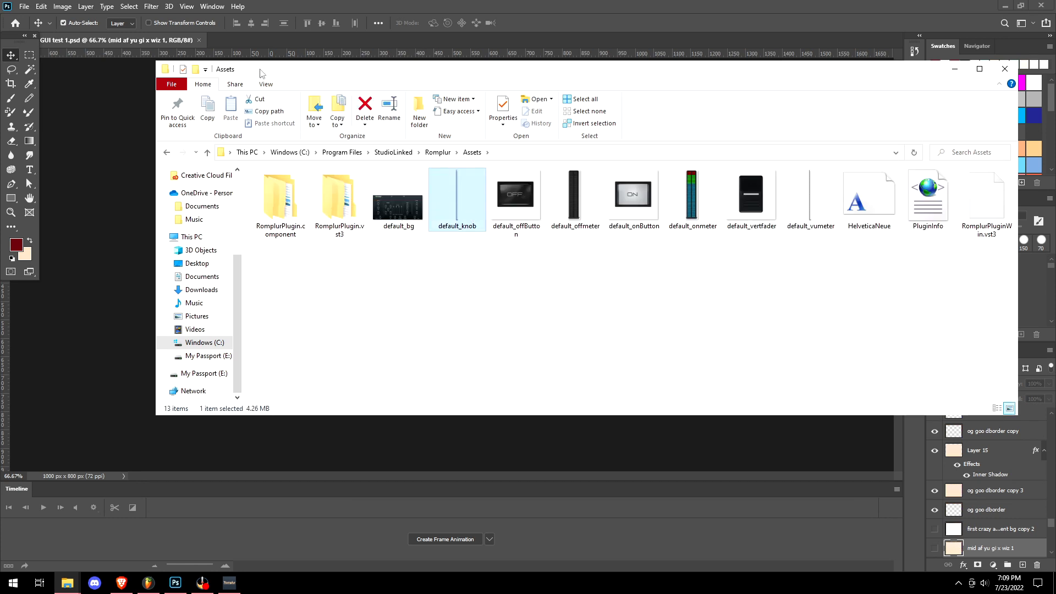
double_click(457, 198)
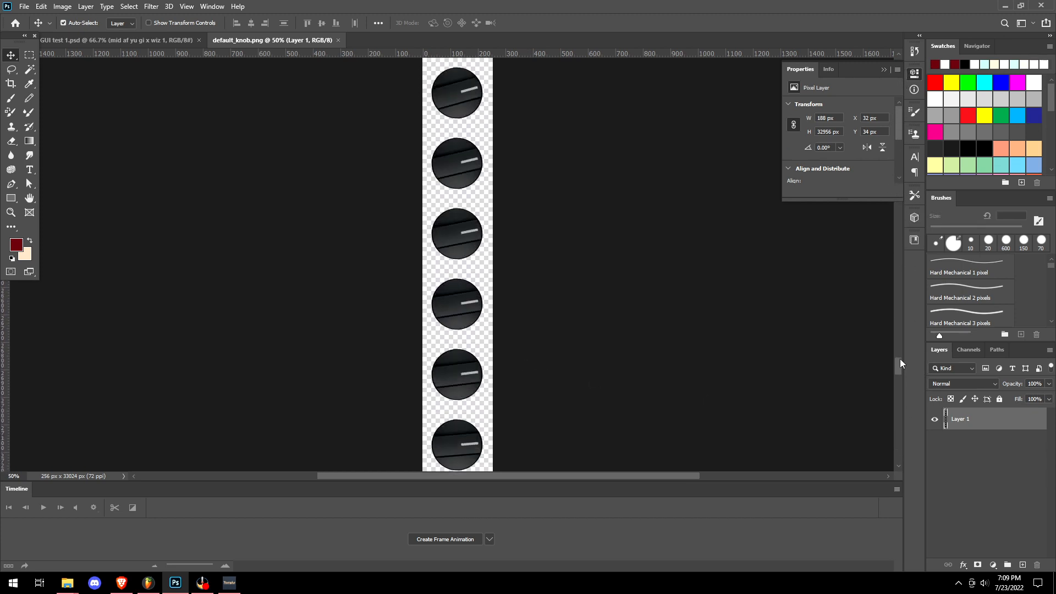
- Zoom out on the default knob strip while marking its frames with red arrows
scroll("down", 3)
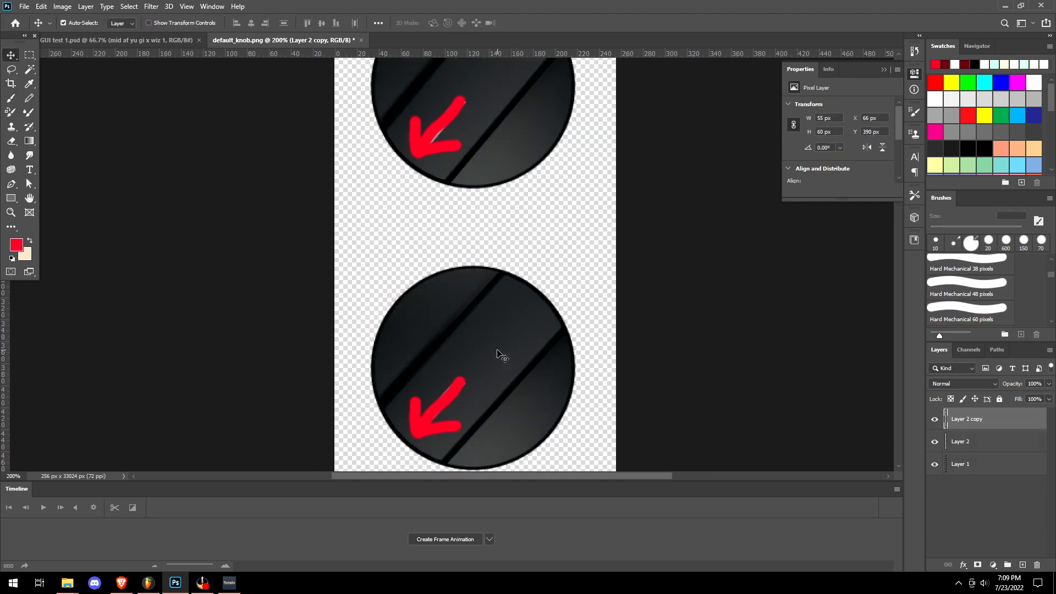
key("Ctrl+-")
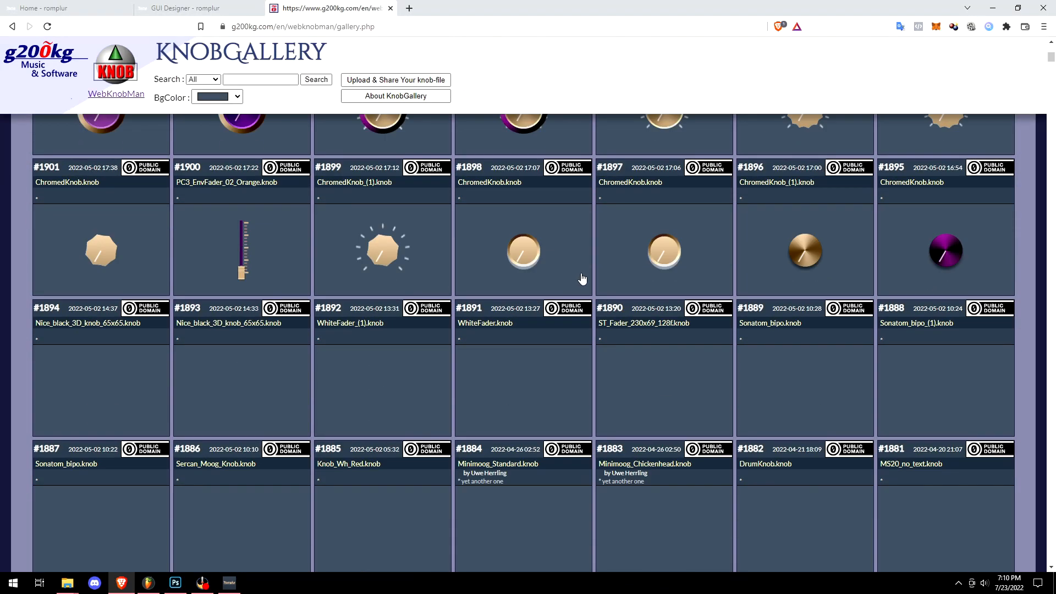
- Scroll through KnobGallery's shared knob designs, then switch to KnobMan
scroll("down", 3)
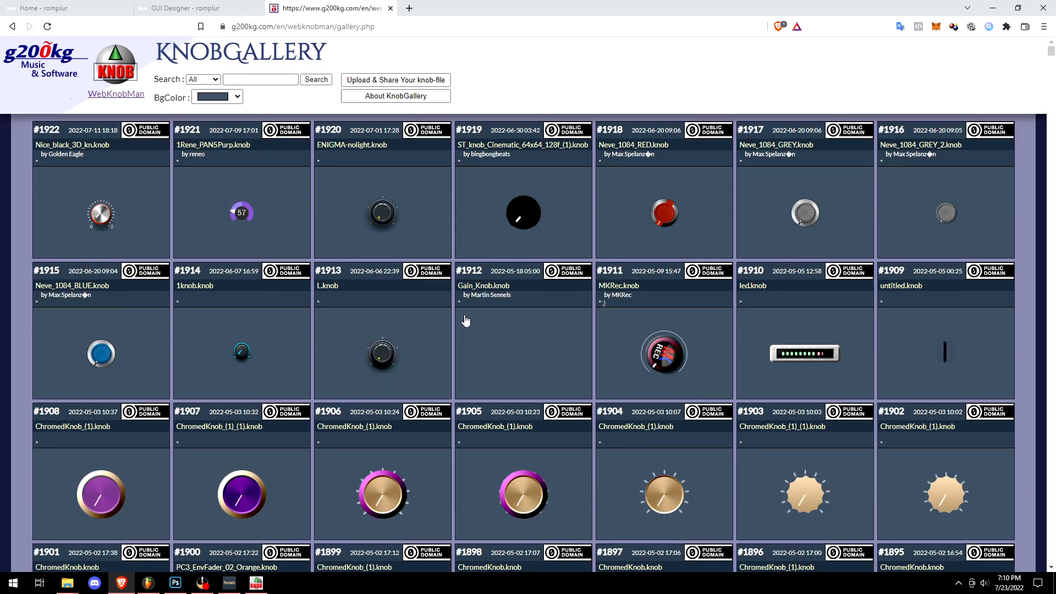
left_click(256, 582)
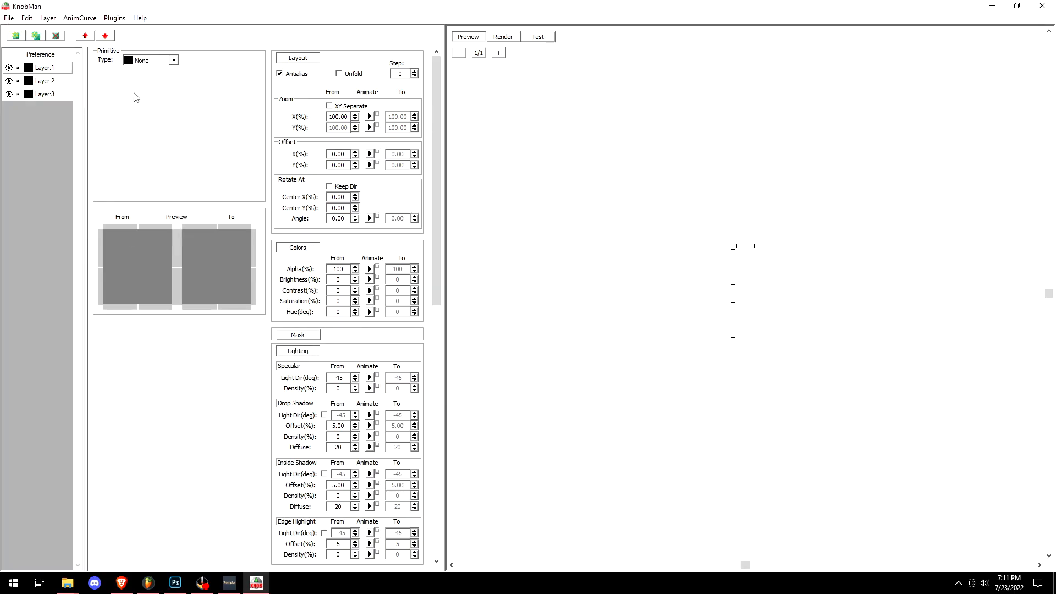
- Check Layer 2, then change Layer 1's primitive type to a Line
left_click(172, 60)
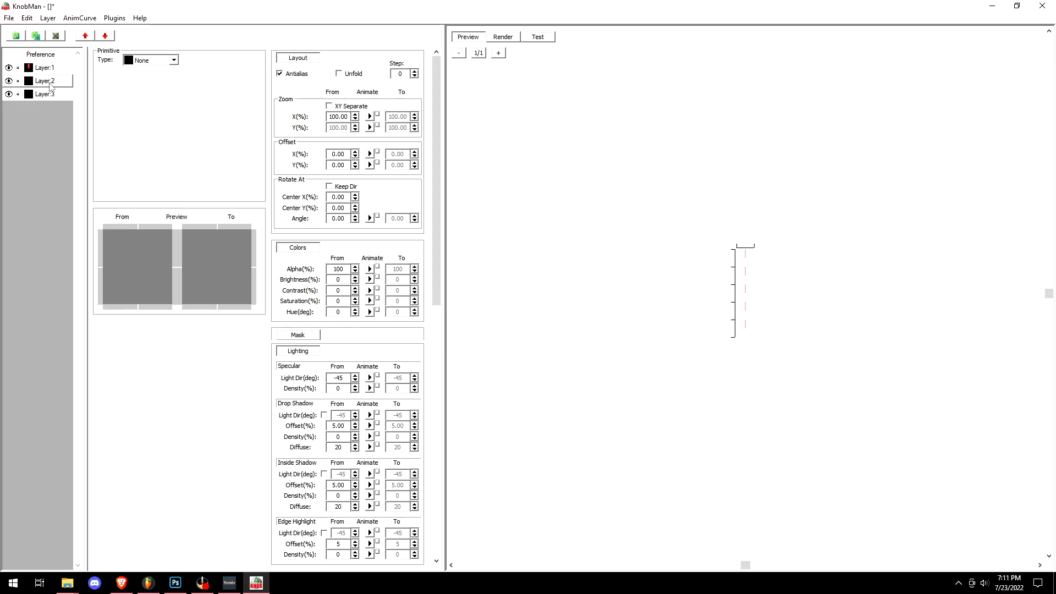
left_click(174, 60)
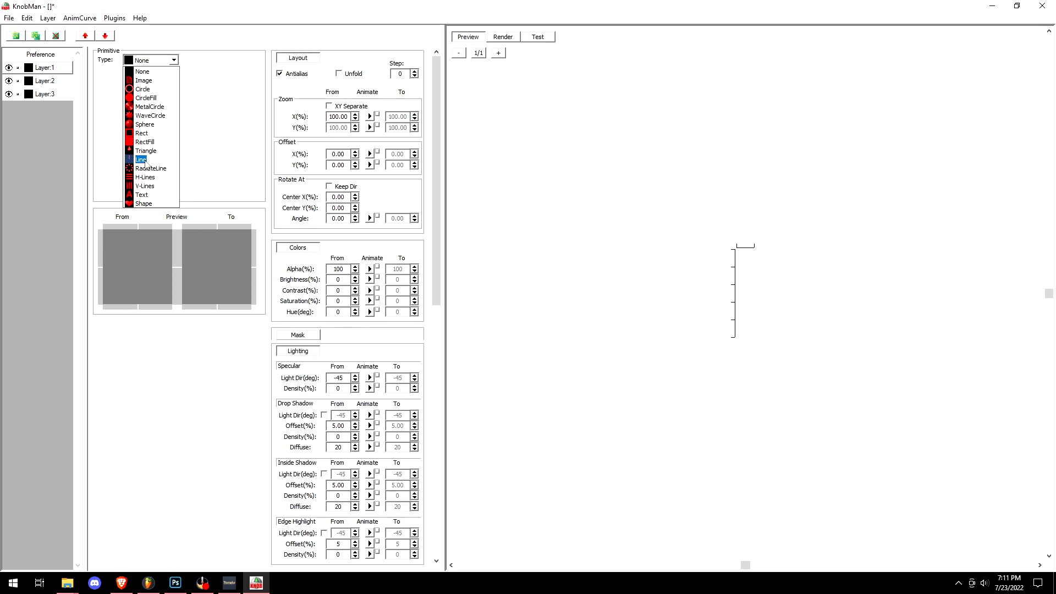
left_click(140, 159)
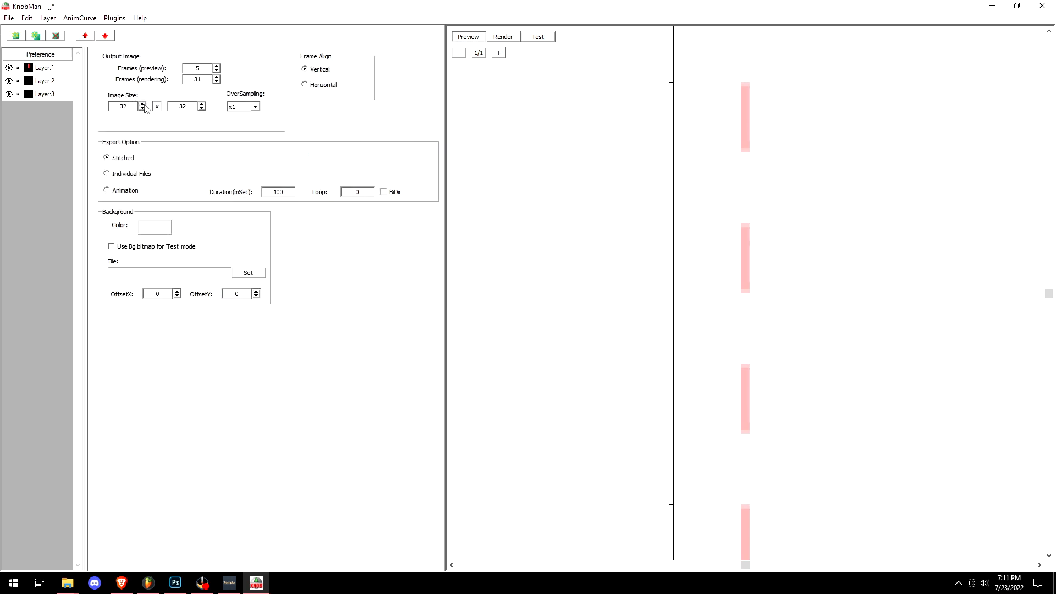
mouse_move(160, 115)
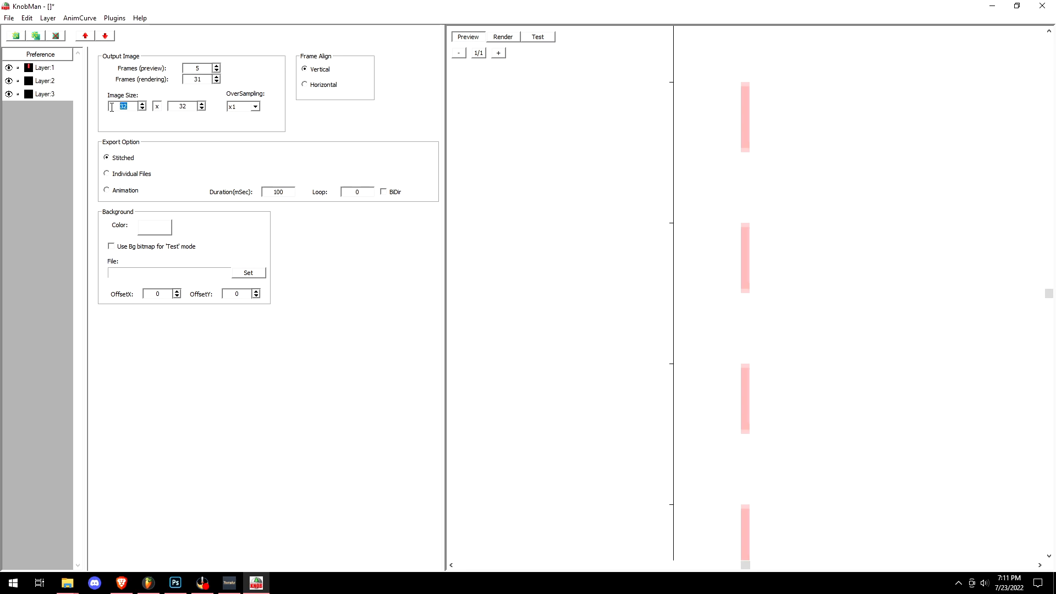
- Enter 400 and 800 in the Image Size fields to enlarge the knob output
type("400")
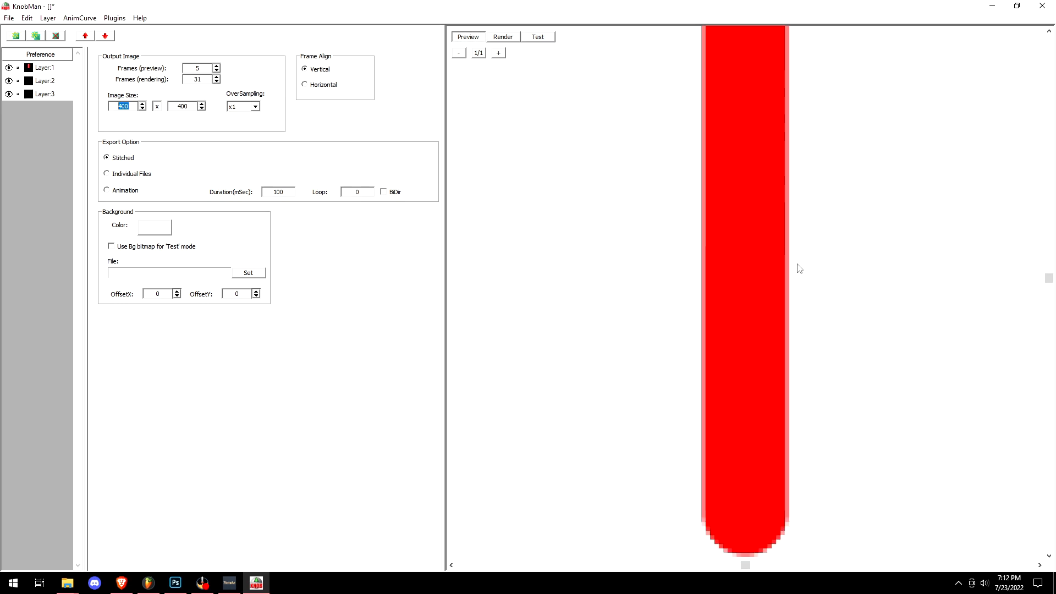
type("800")
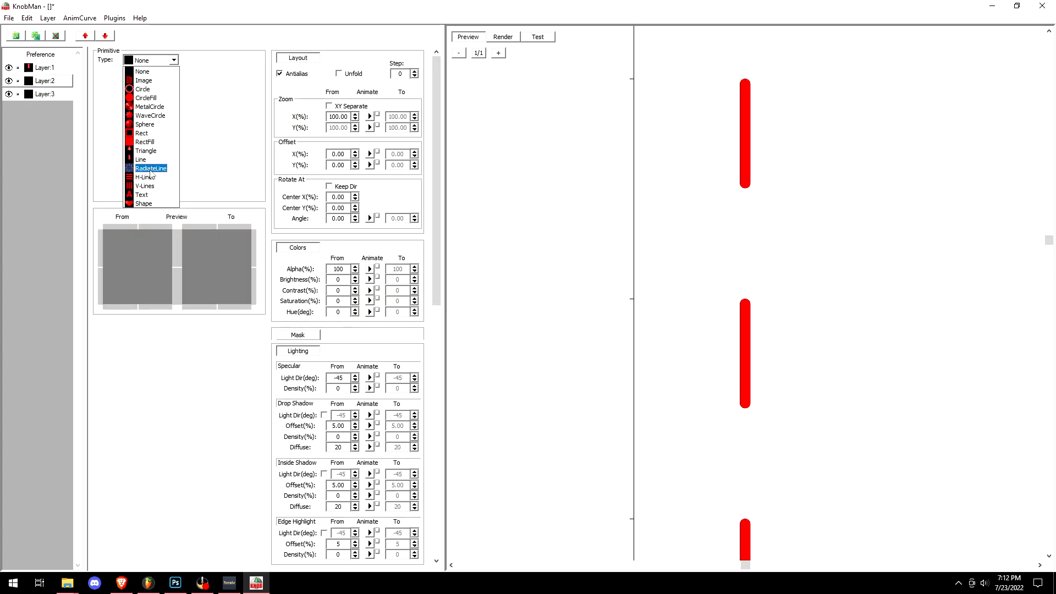
- Make Layer 2 a Triangle arrowhead and select the arrowhead layer
left_click(147, 150)
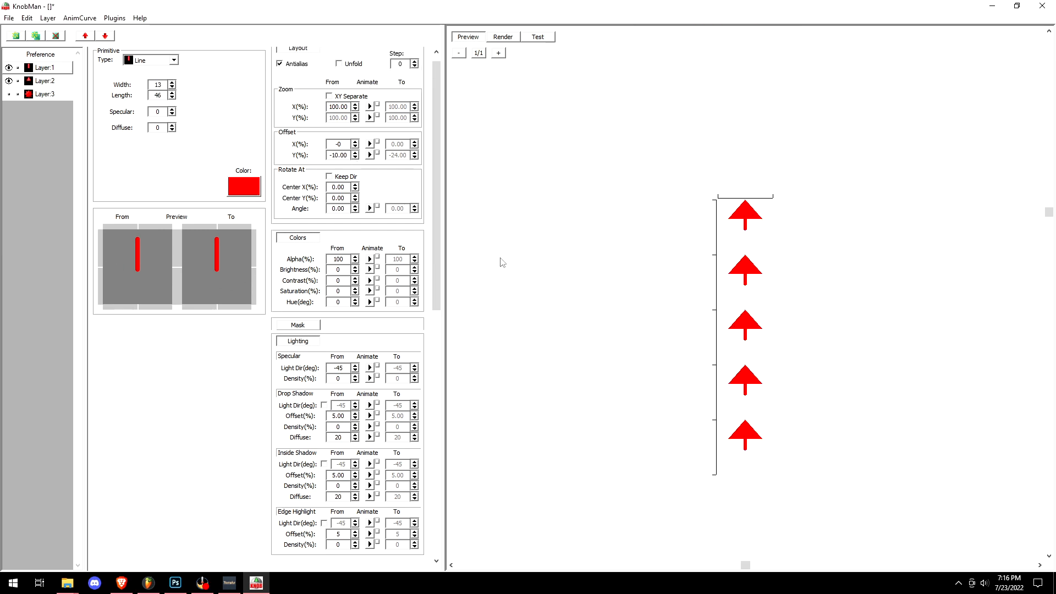
left_click(41, 82)
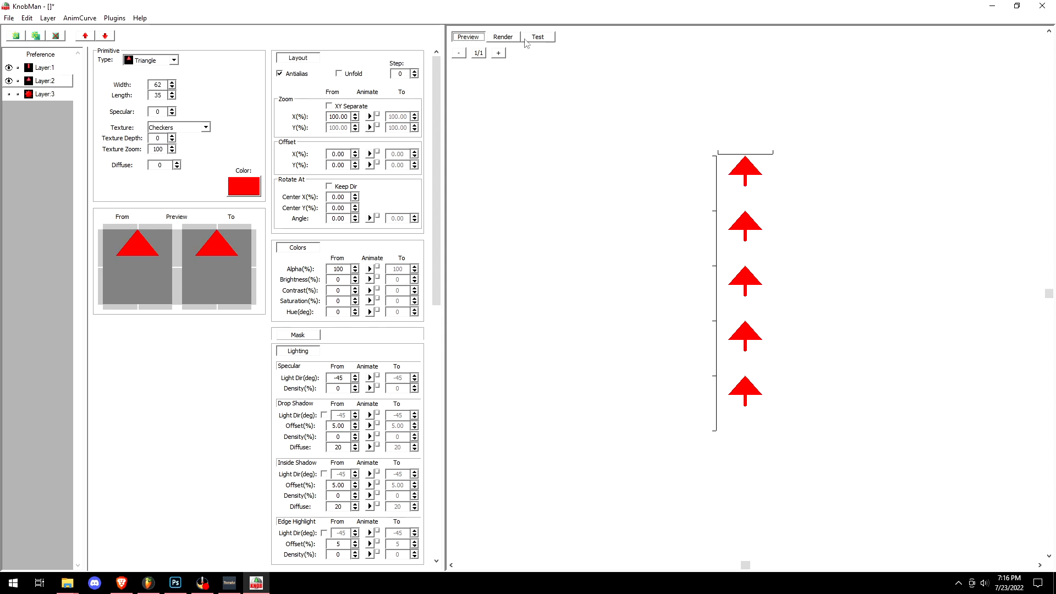
- Animate the arrowhead and shaft angles to 360°, preview mid-turn, and return to Photoshop
left_click(541, 36)
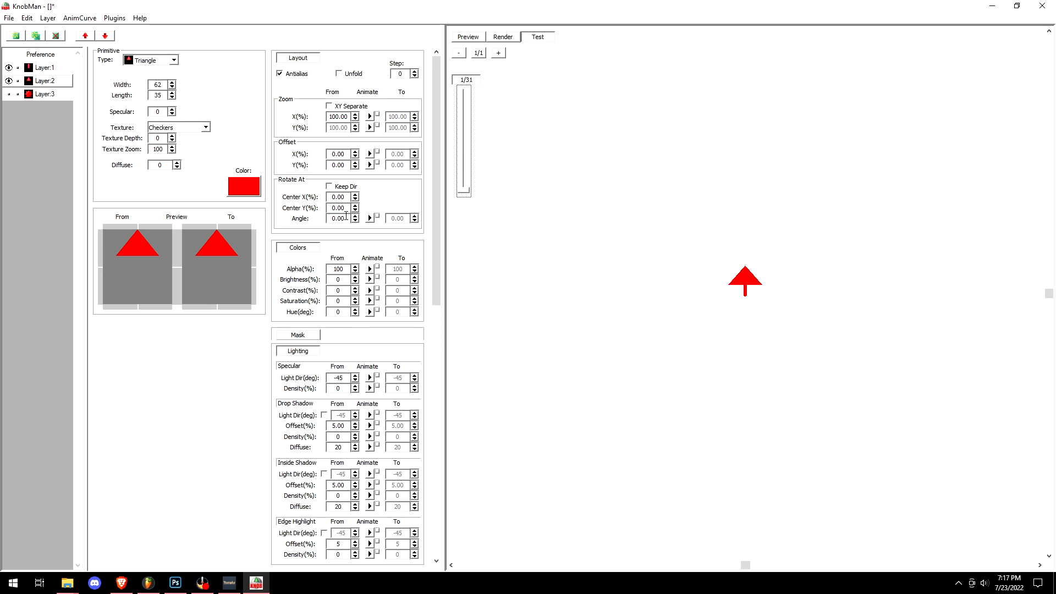
left_click(369, 218)
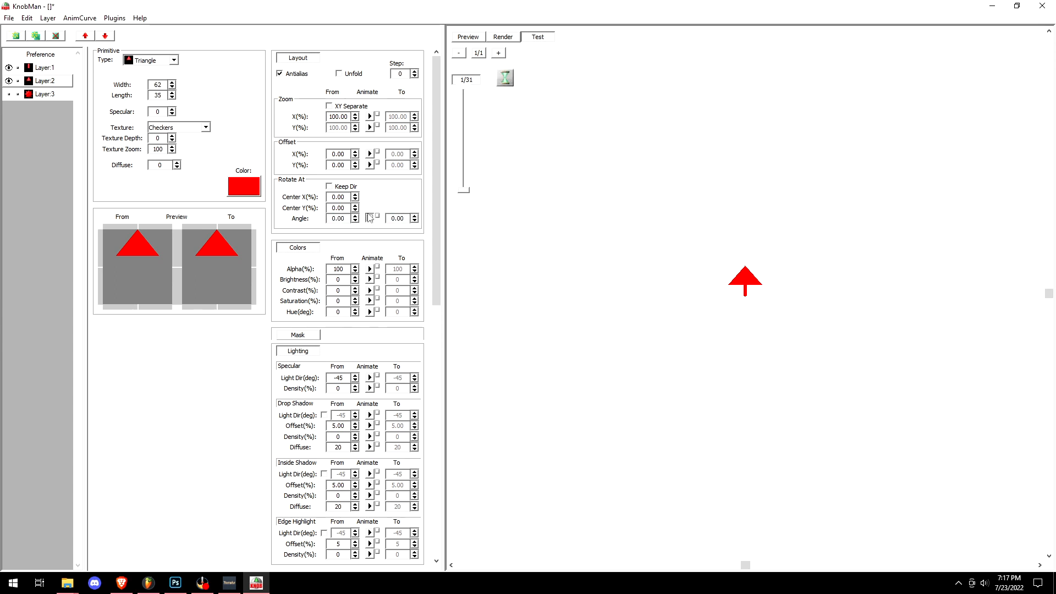
left_click(338, 219)
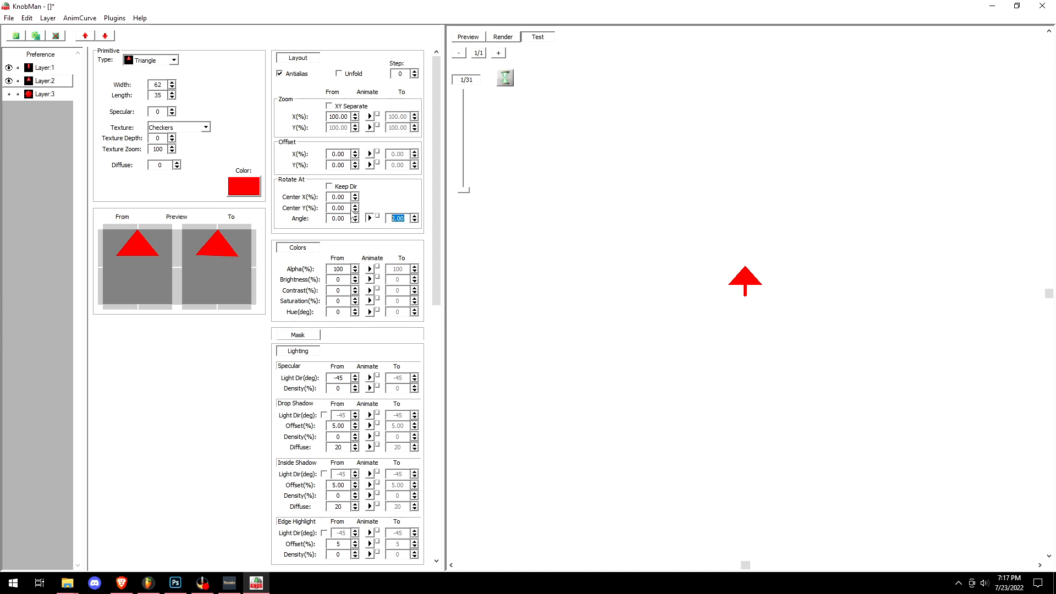
type("360")
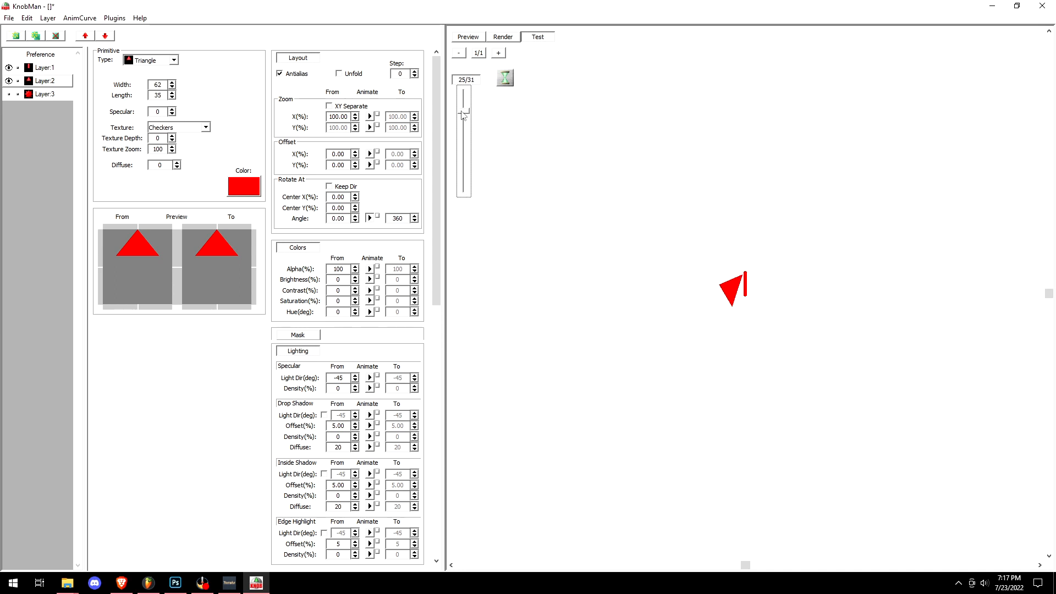
left_click_drag(463, 101, 463, 195)
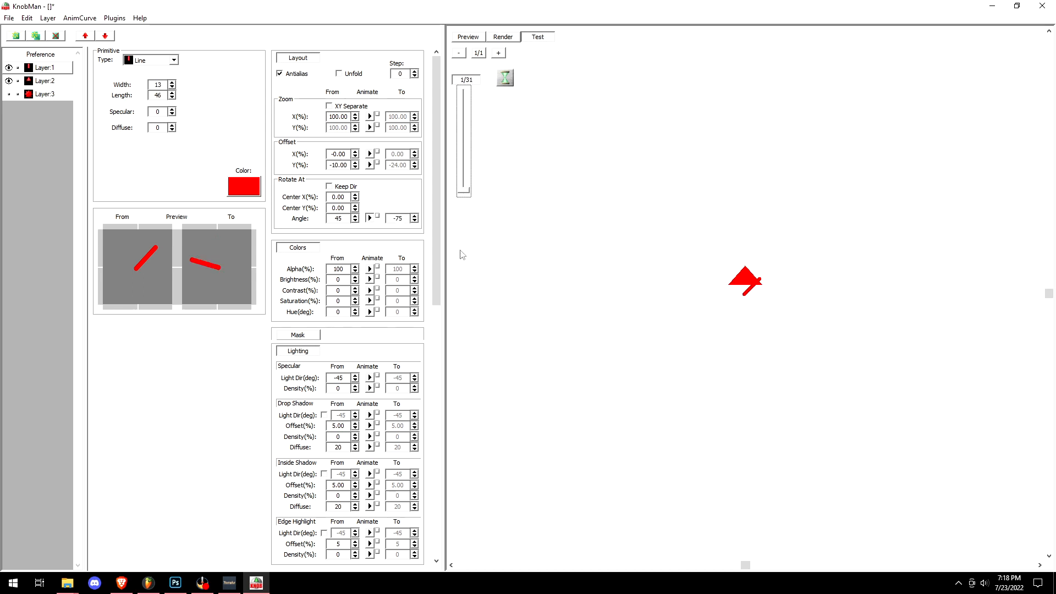
left_click(174, 60)
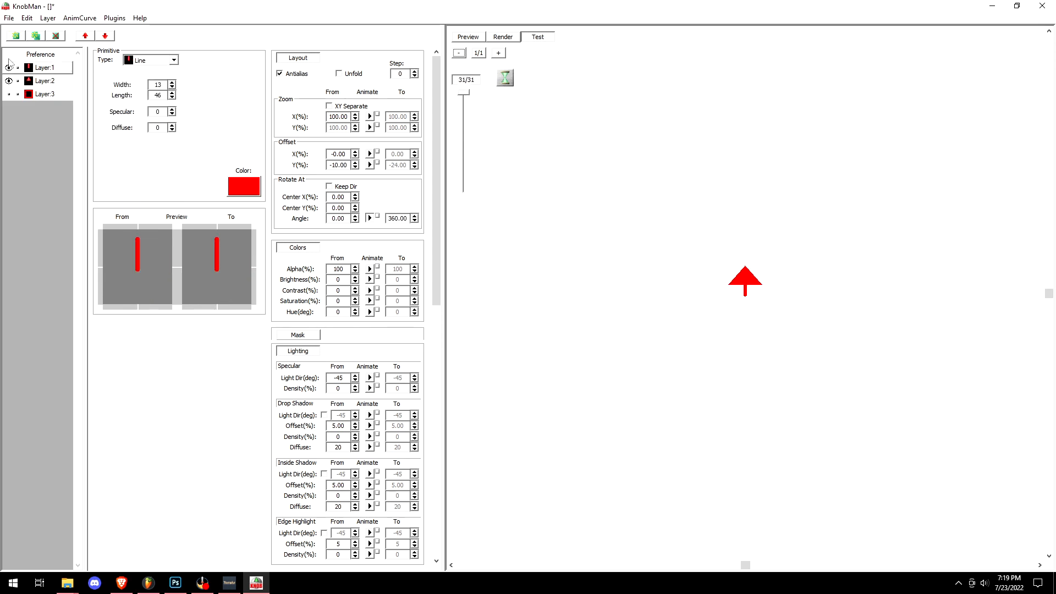
left_click(175, 584)
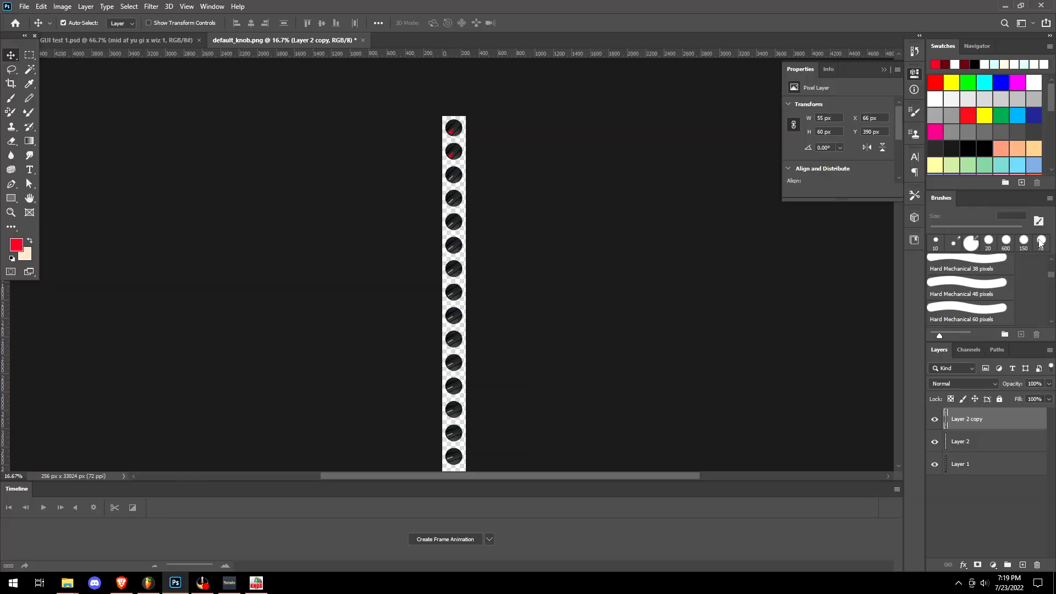
- Export the red arrow knob strip from KnobMan as an image file
left_click(270, 69)
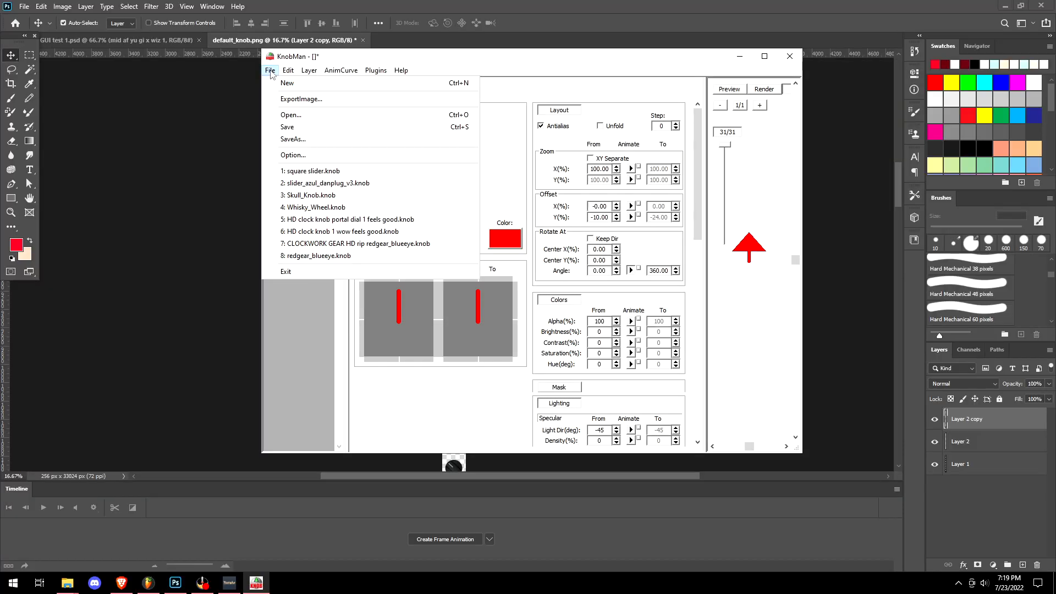
left_click(293, 139)
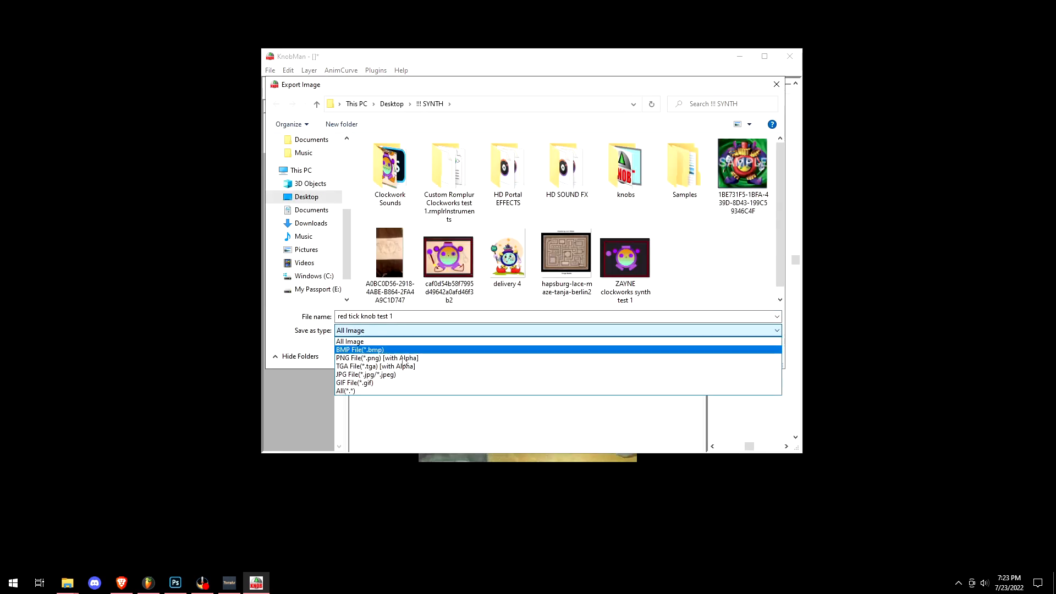
left_click(376, 358)
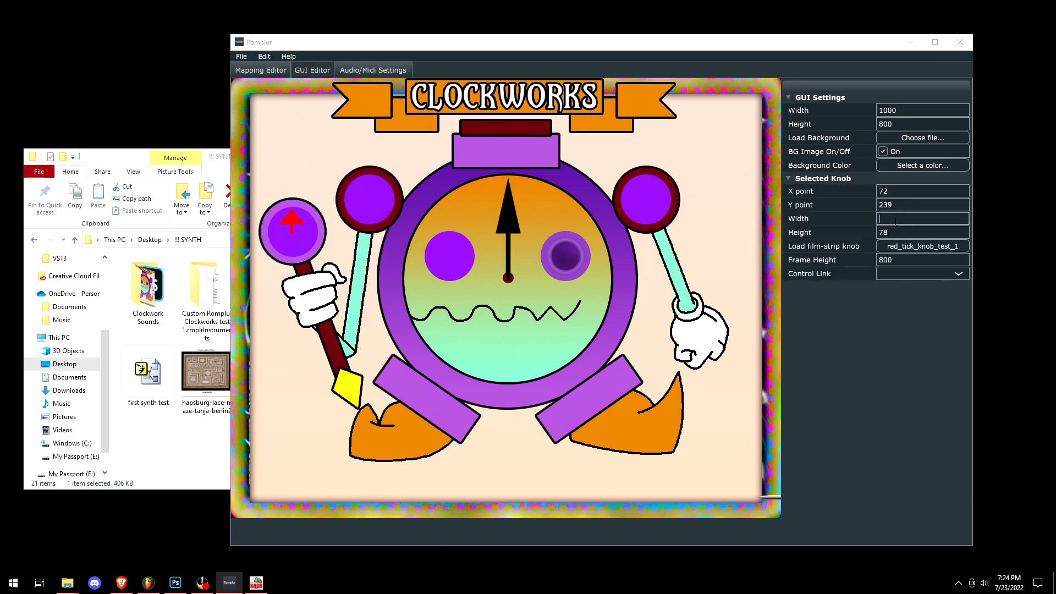
- Enter a size value and link the clock-hand knob to Glide Time instead of LFO Depth
type("82")
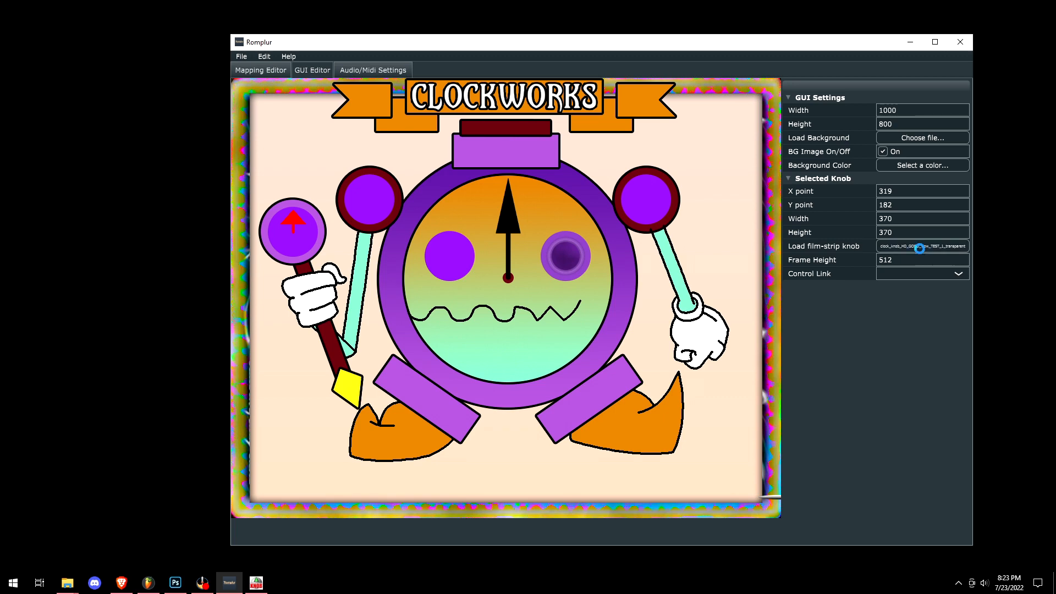
left_click(923, 273)
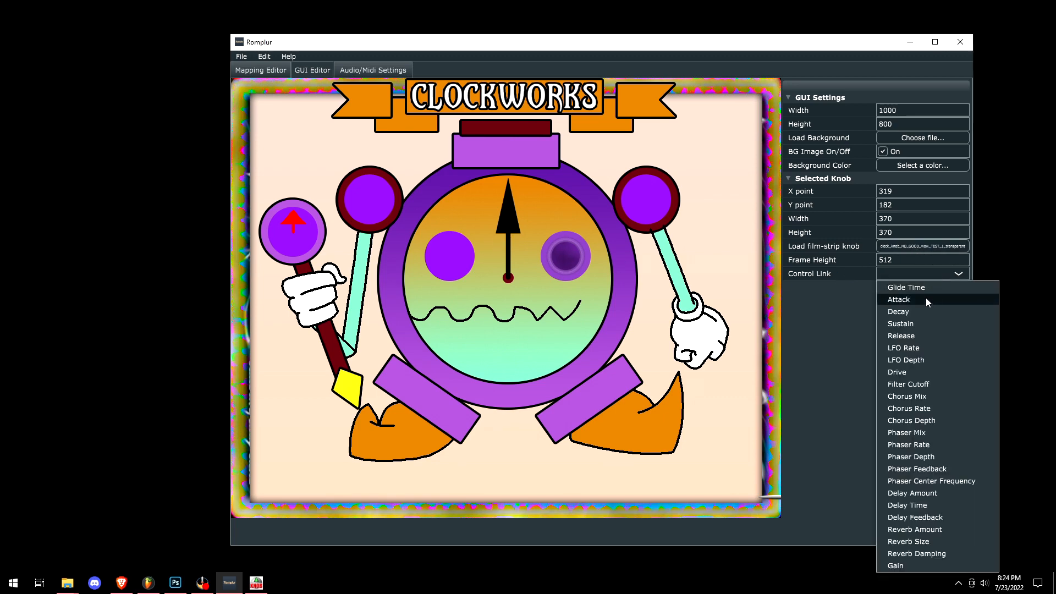
left_click(905, 360)
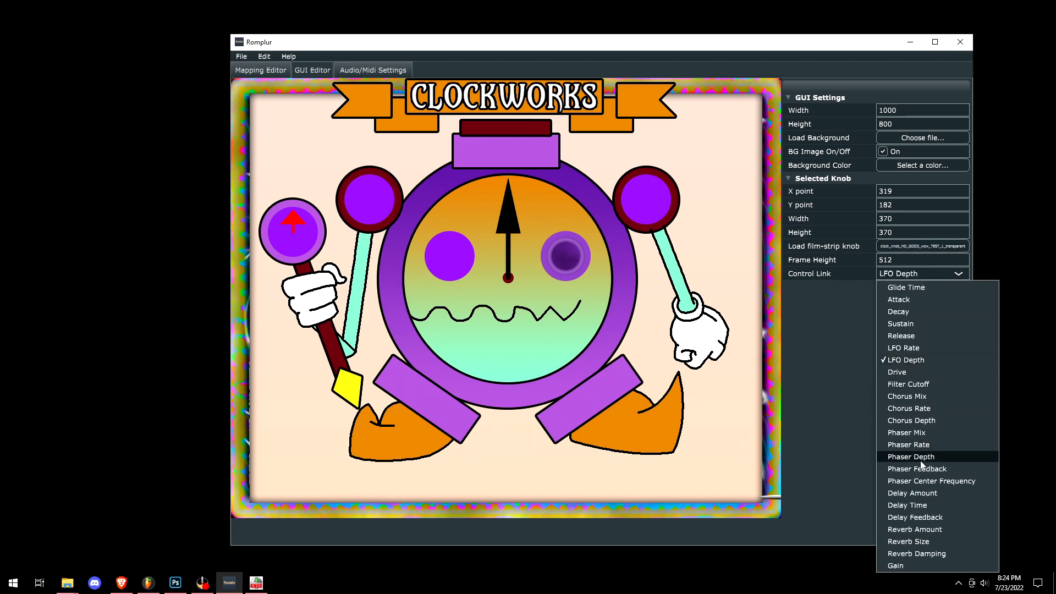
left_click(907, 505)
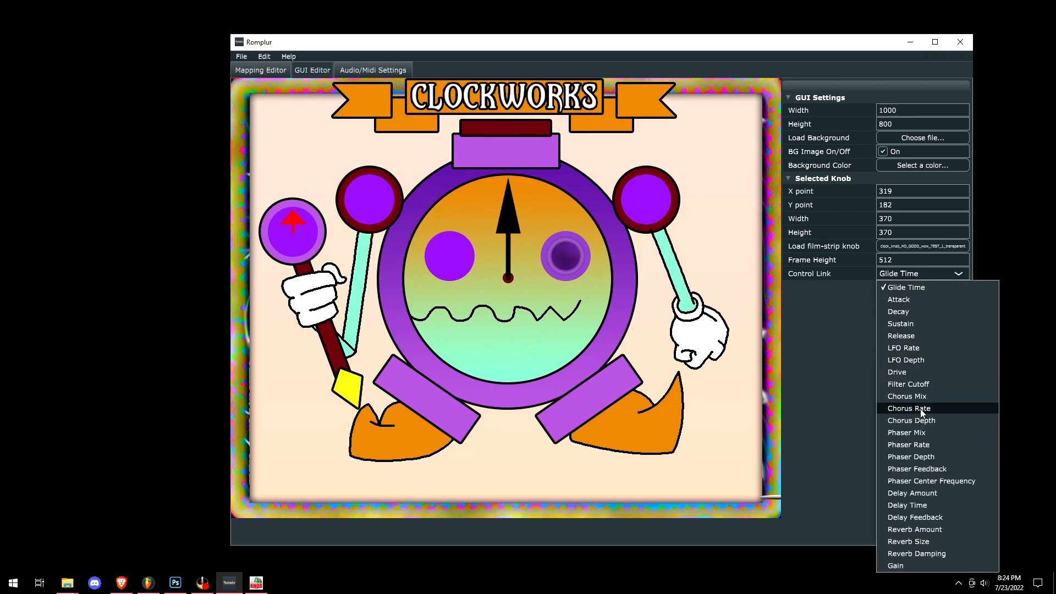
mouse_move(913, 408)
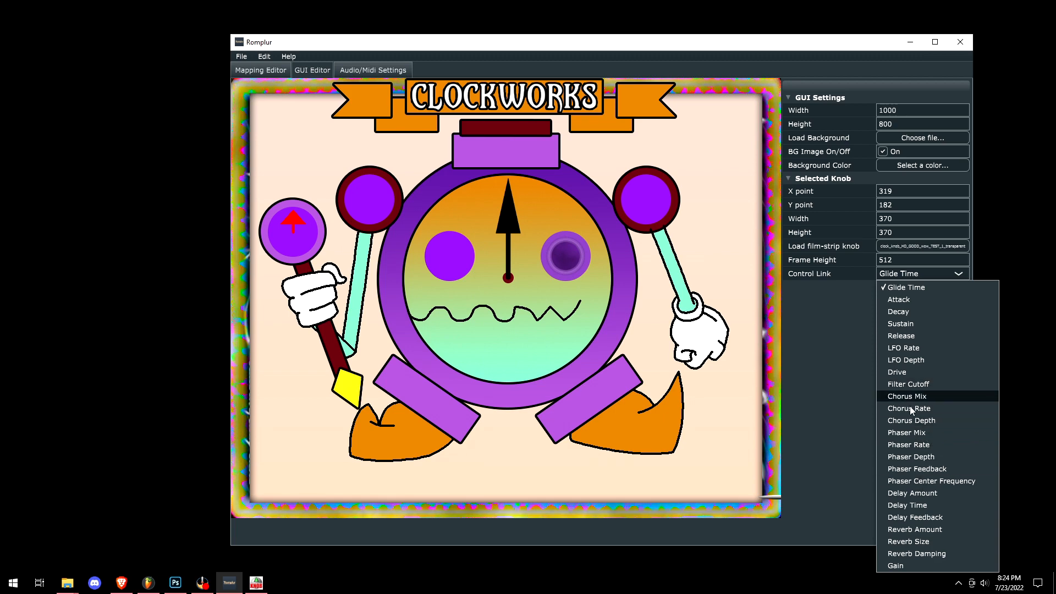
mouse_move(927, 355)
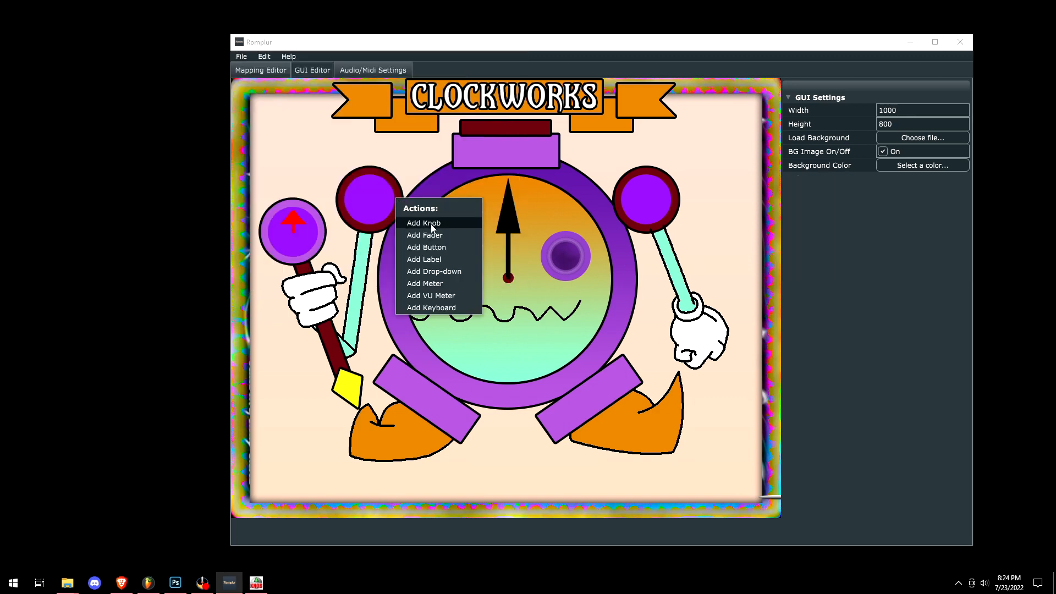
- Add a text label and an on/off toggle image button near the scepter
left_click(434, 271)
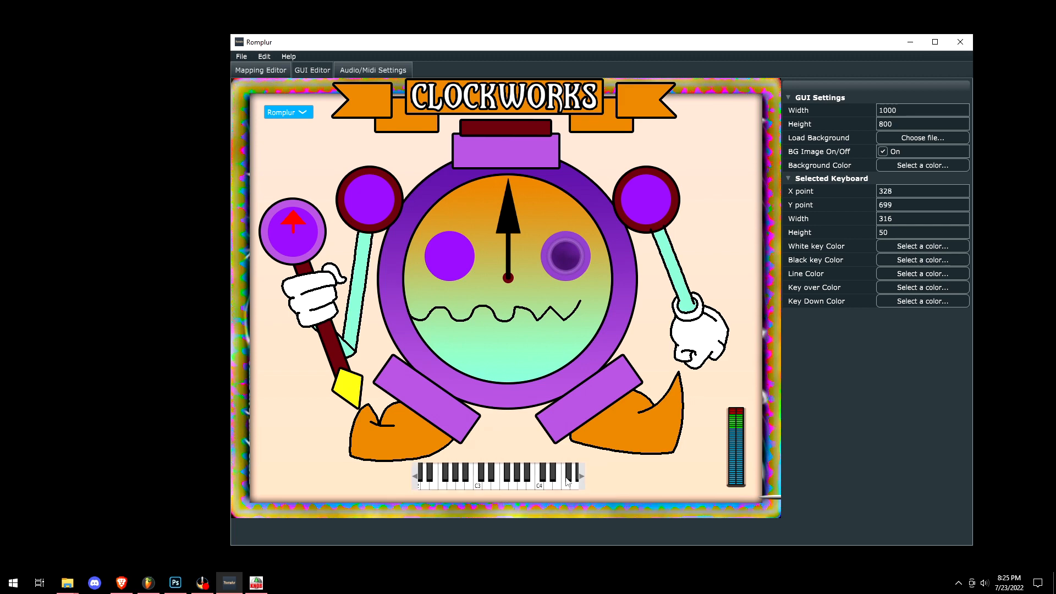
left_click(922, 246)
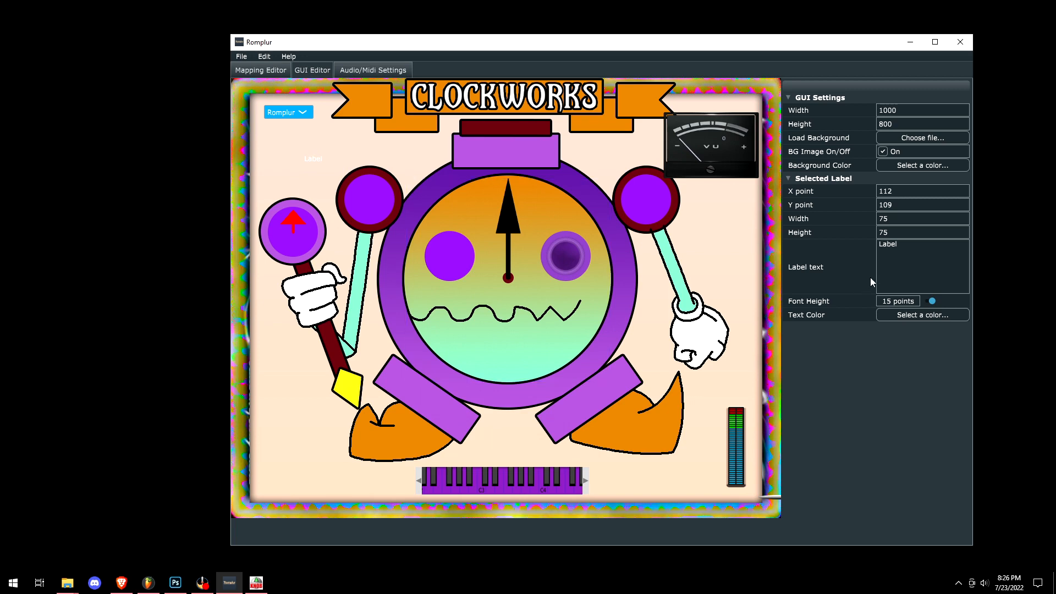
left_click(911, 246)
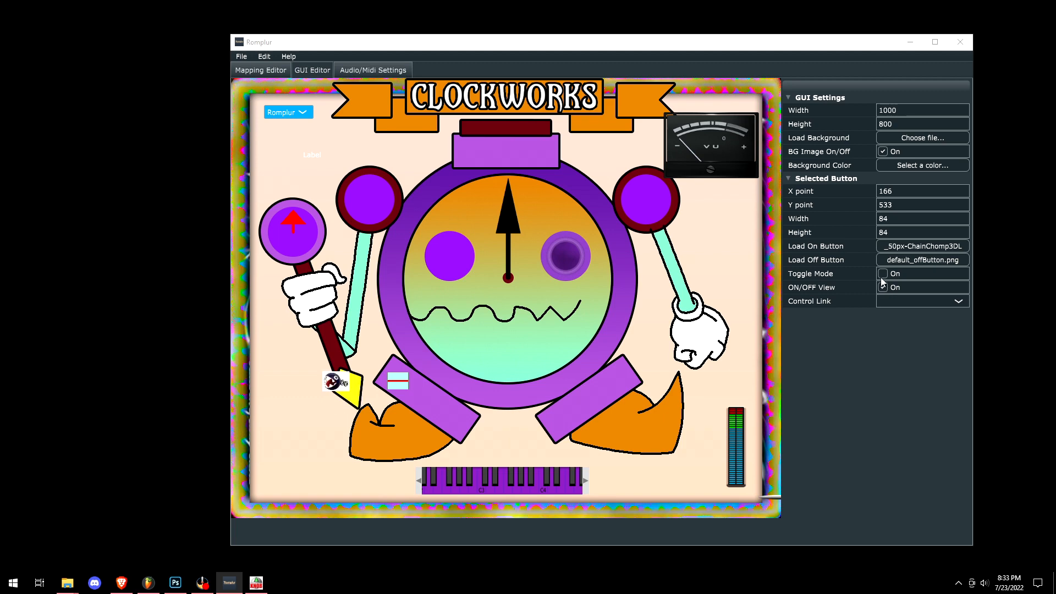
left_click(882, 273)
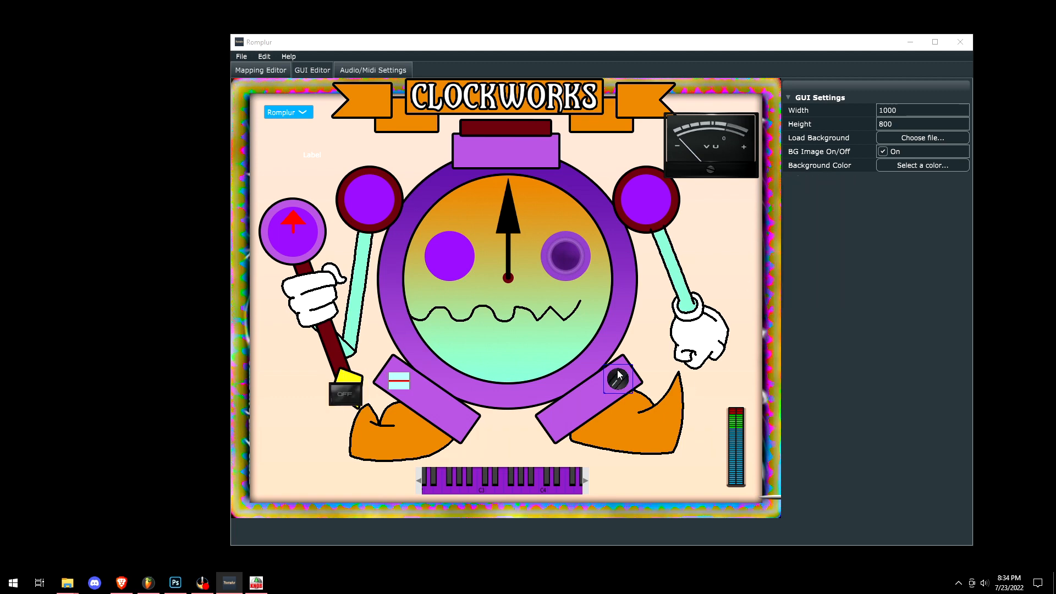
left_click(241, 56)
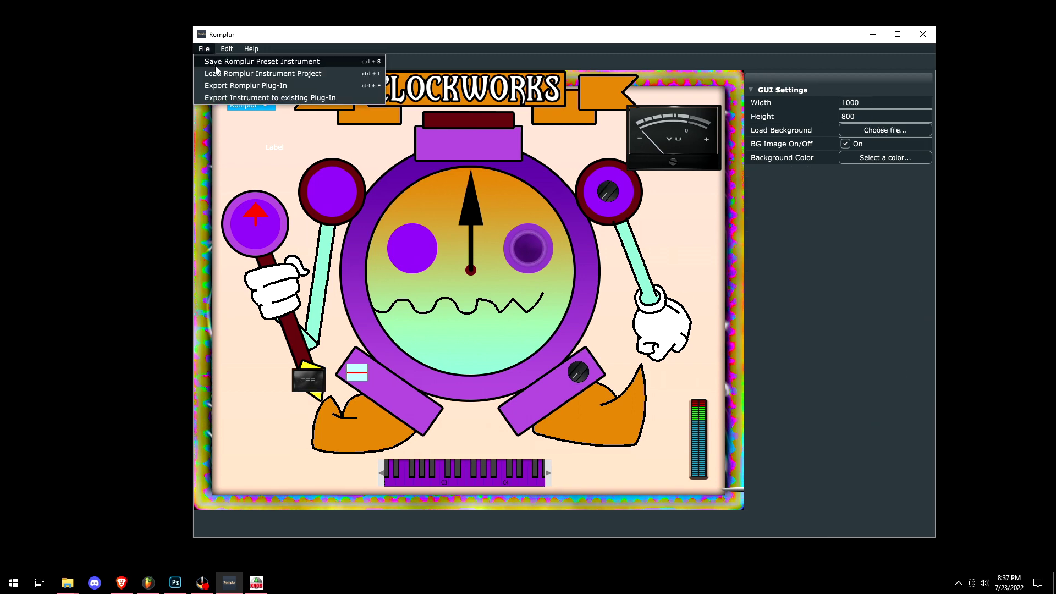
- Export CLOCKWORKS BETA TEST 2 as a Windows VST3 plug-in and save the file
left_click(245, 86)
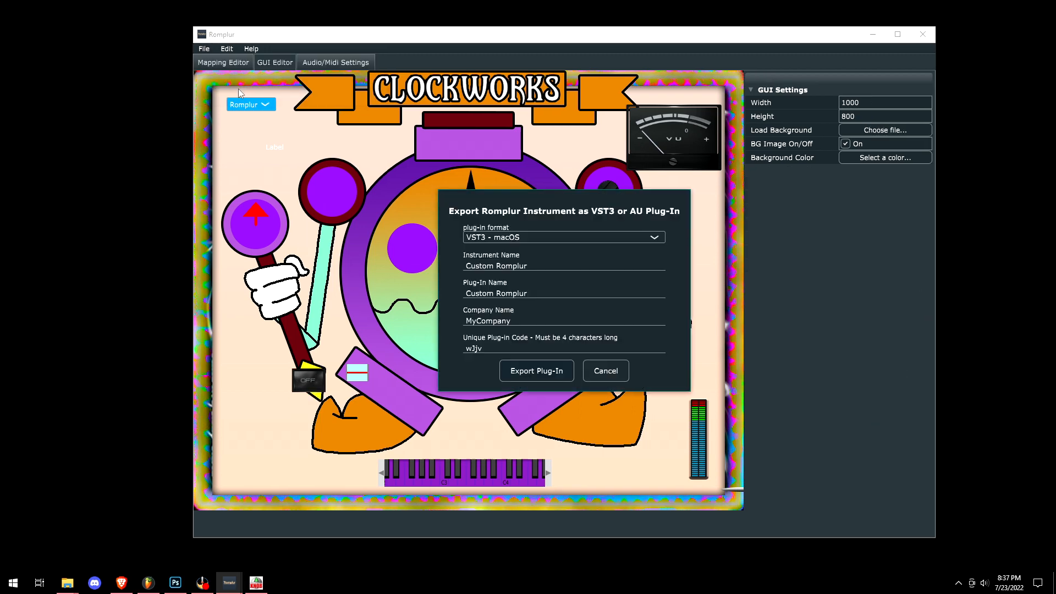
left_click(563, 237)
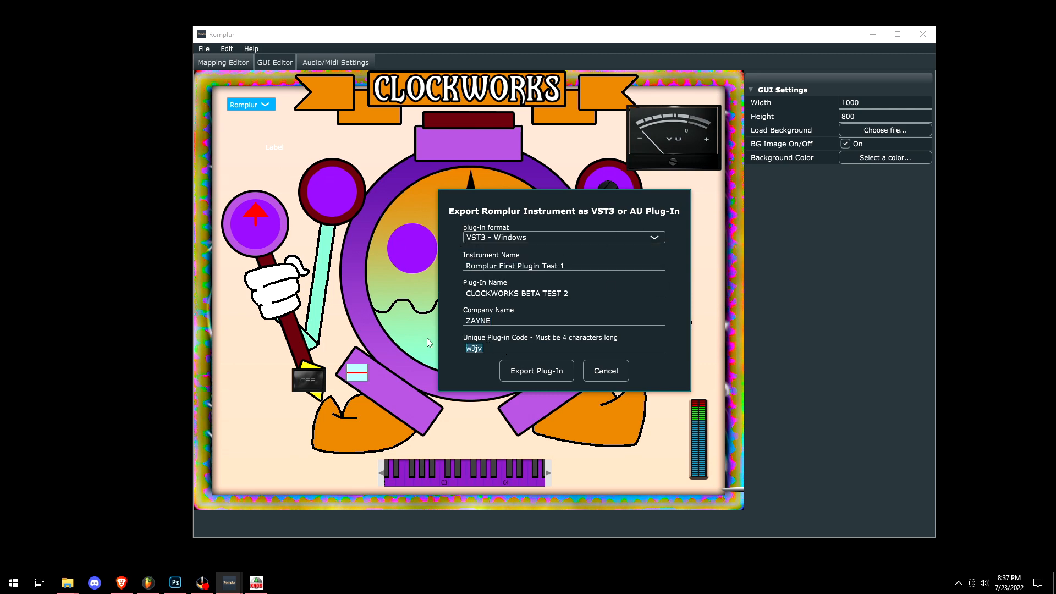
left_click(536, 371)
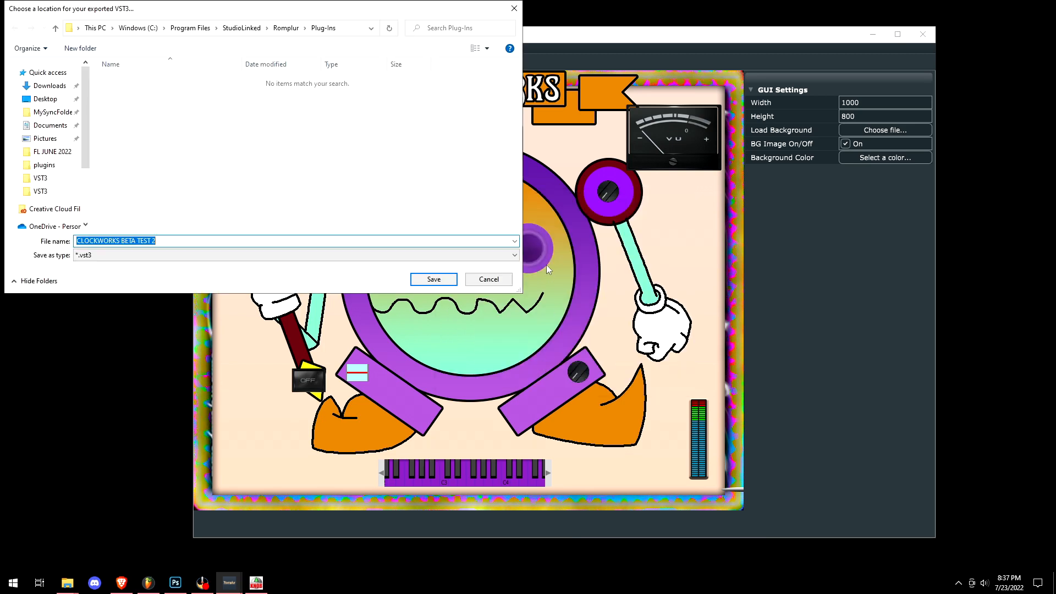
left_click(433, 279)
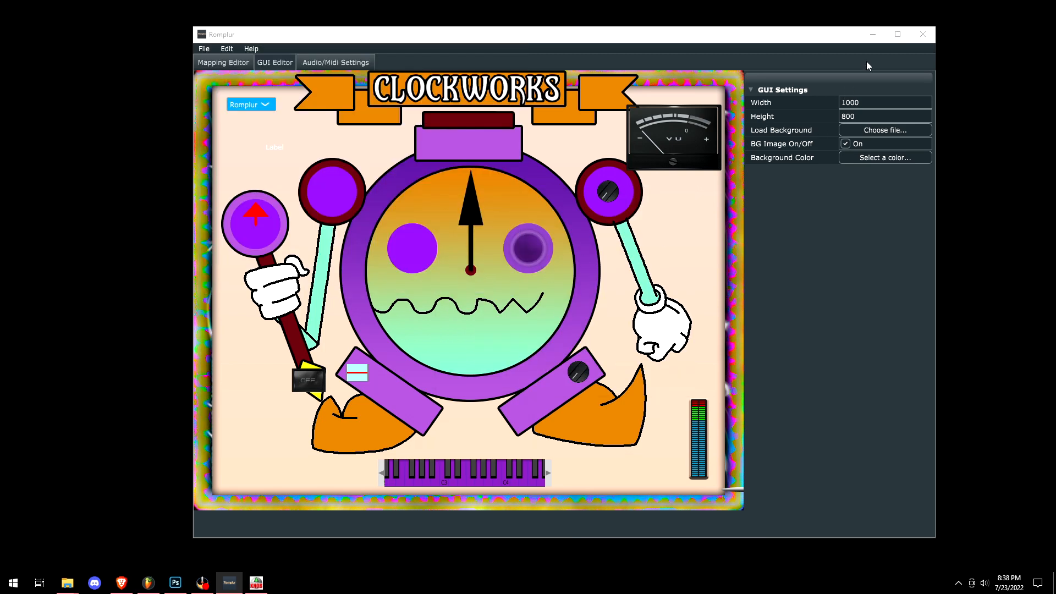
left_click(256, 582)
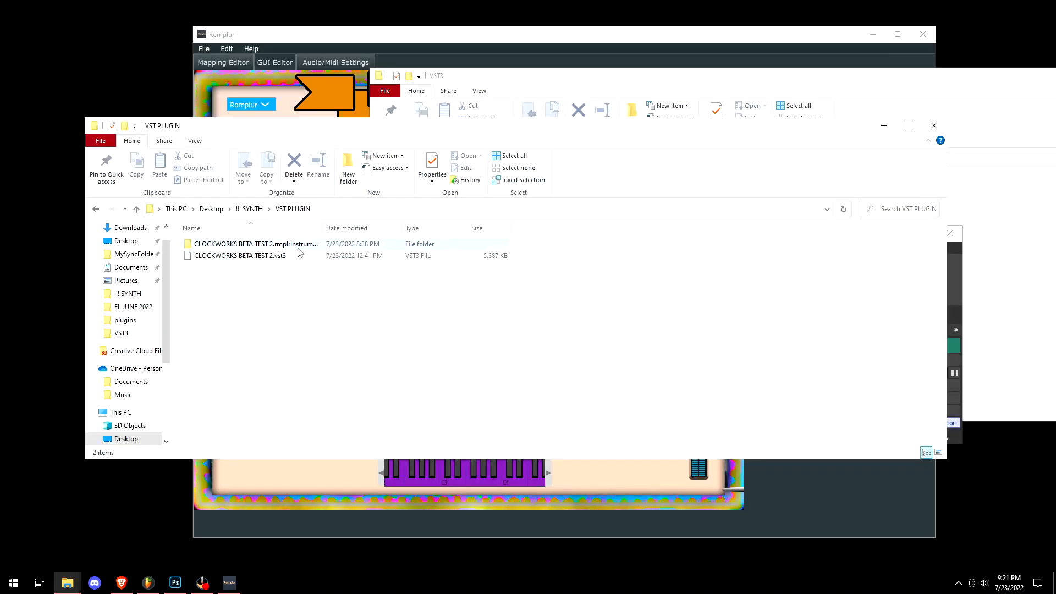
- Open the VST PLUGIN folder holding CLOCKWORKS BETA TEST 2.vst3
left_click(240, 255)
type("clocc")
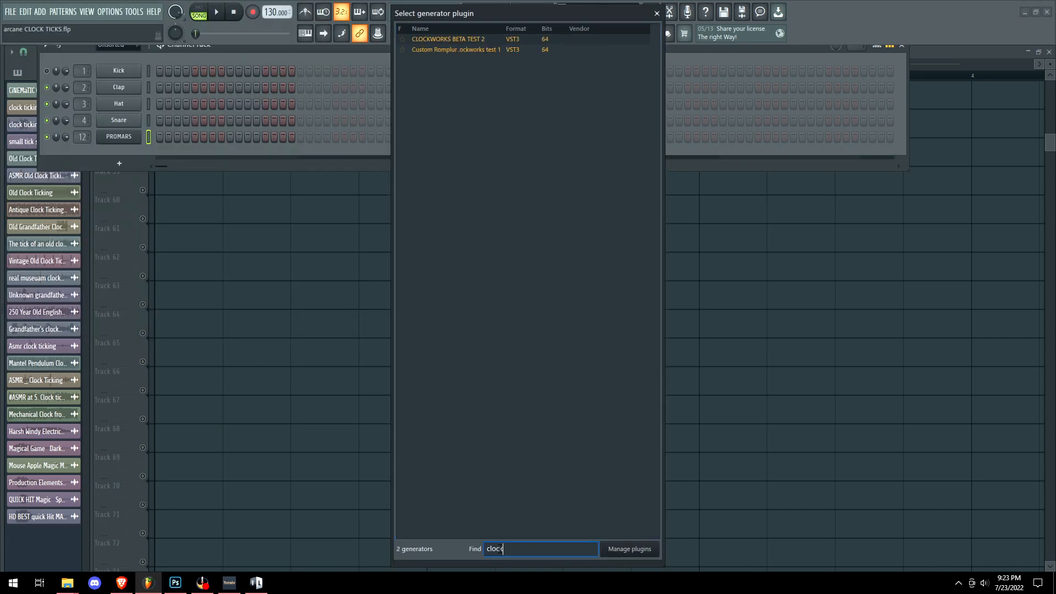
- Load CLOCKWORKS BETA TEST 2 from FL Studio's generator plug-in list
double_click(452, 39)
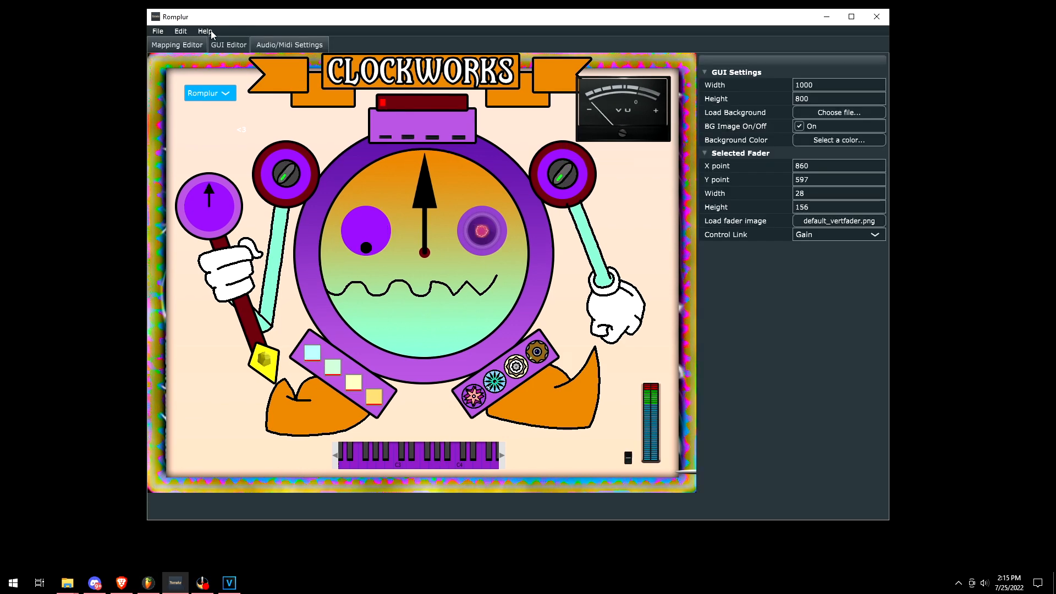
left_click(204, 31)
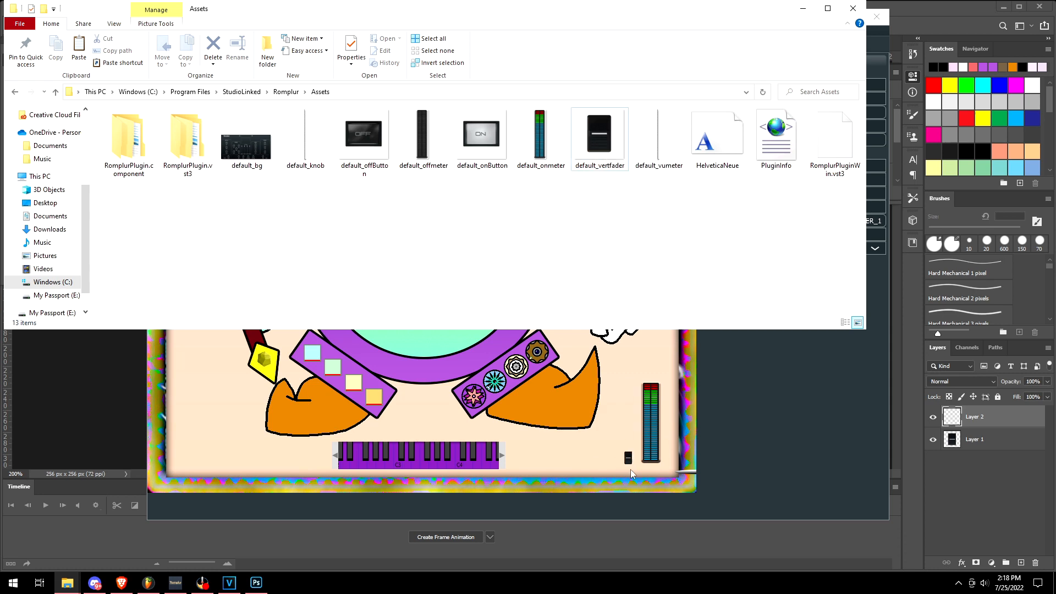
mouse_move(633, 386)
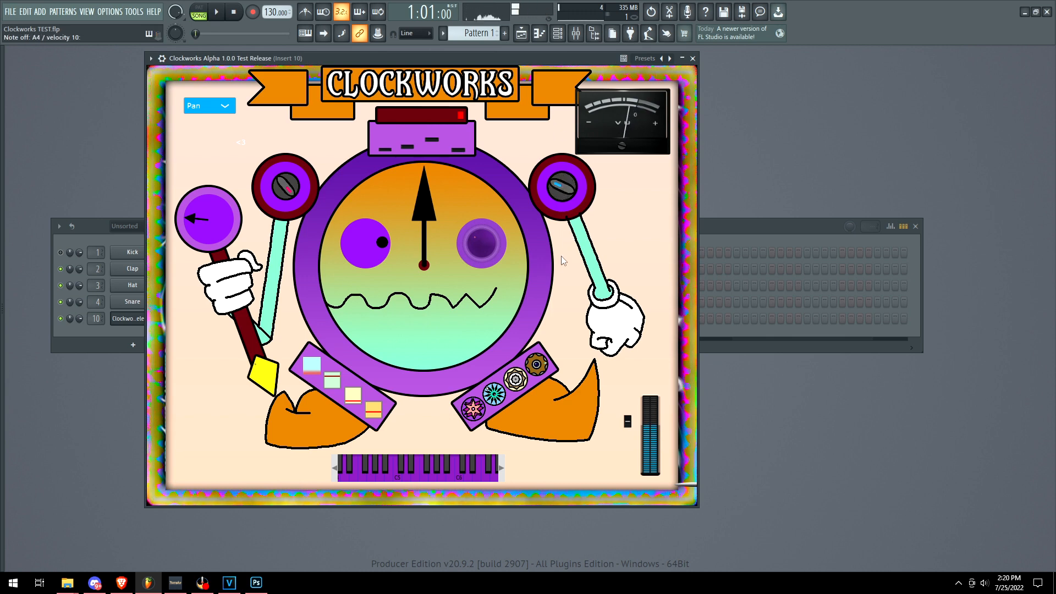
left_click(385, 476)
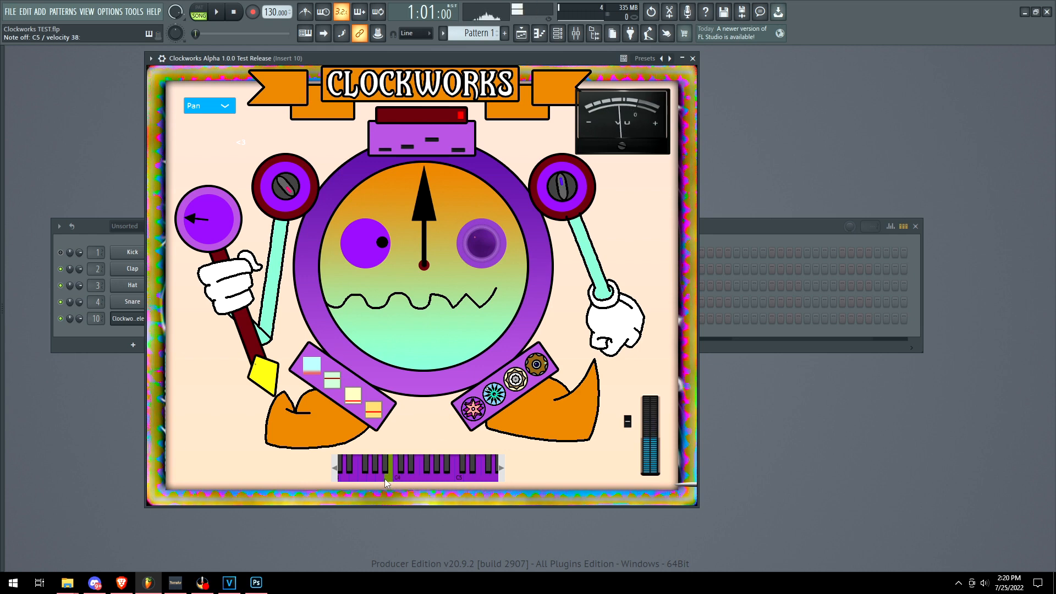
left_click(431, 477)
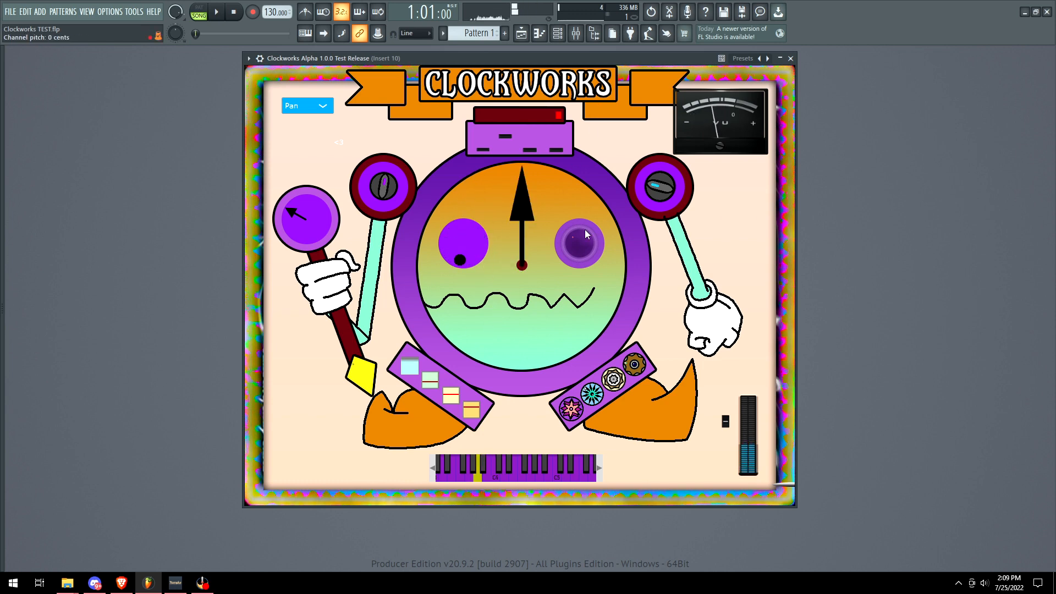
left_click(574, 476)
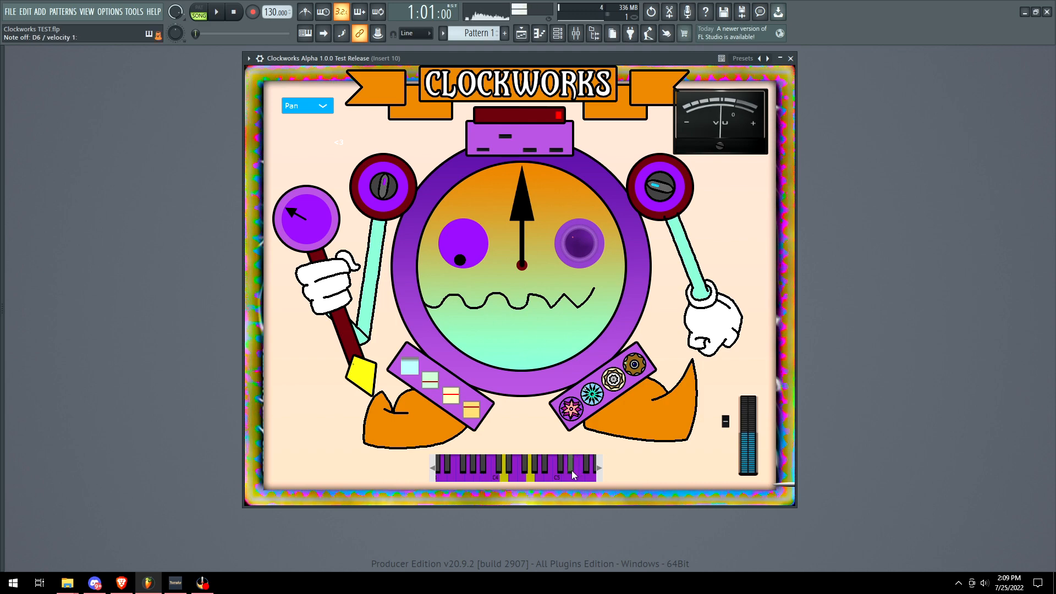
left_click(557, 480)
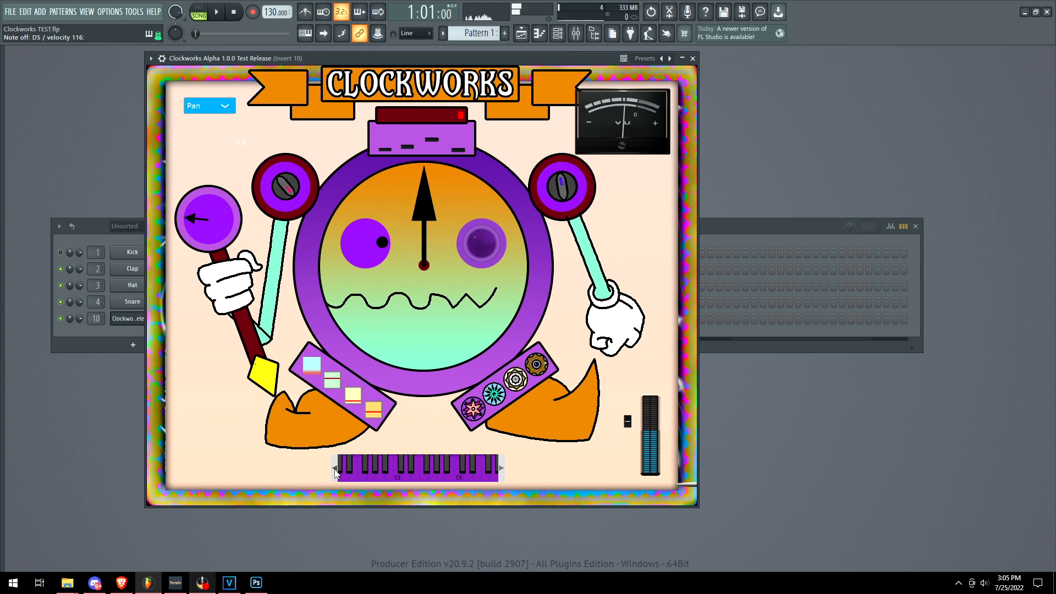
left_click(425, 470)
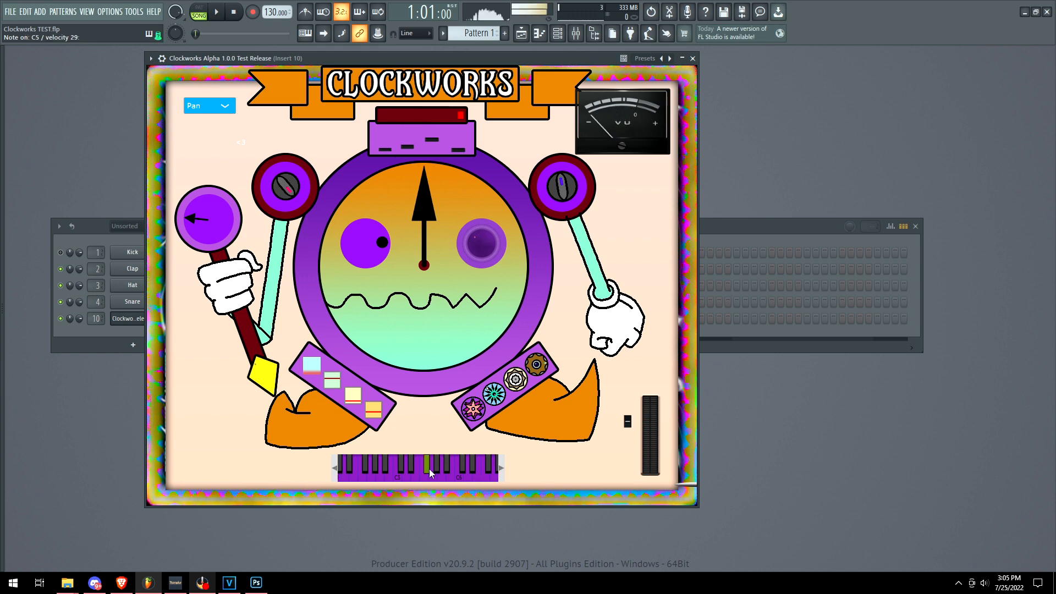
left_click(398, 478)
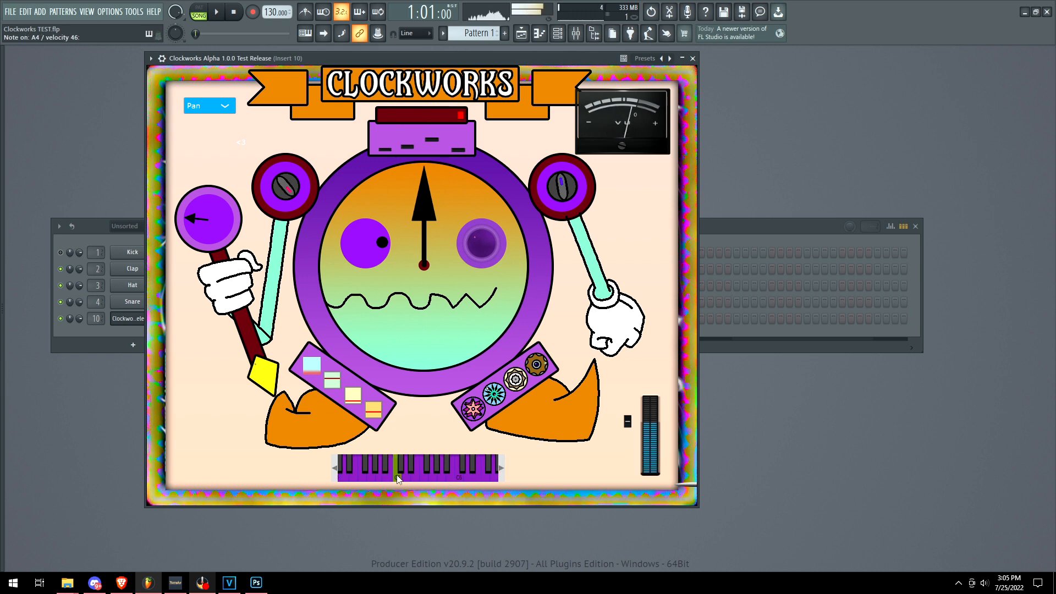
left_click(433, 477)
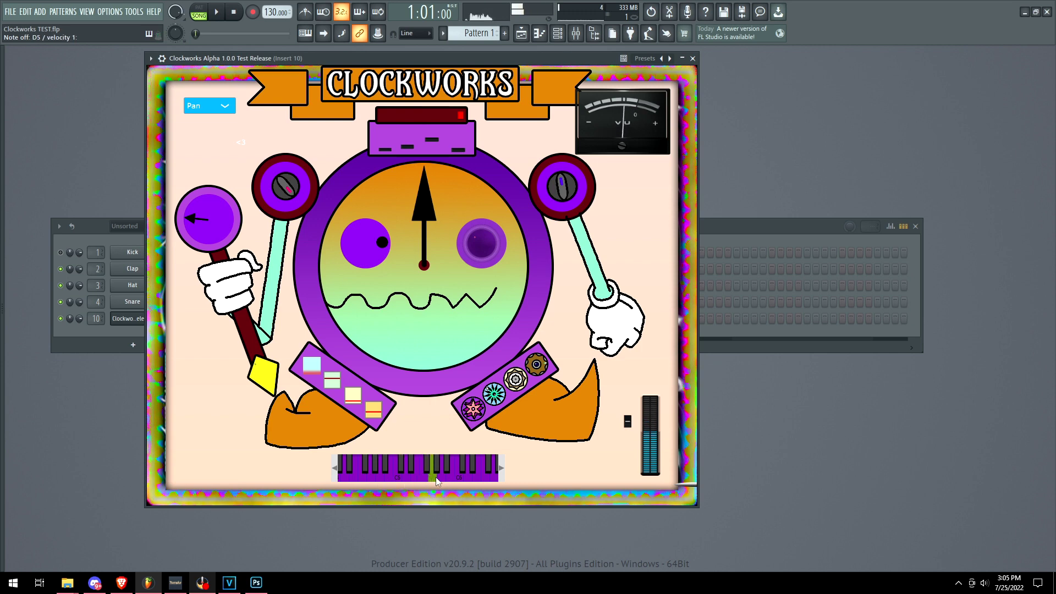